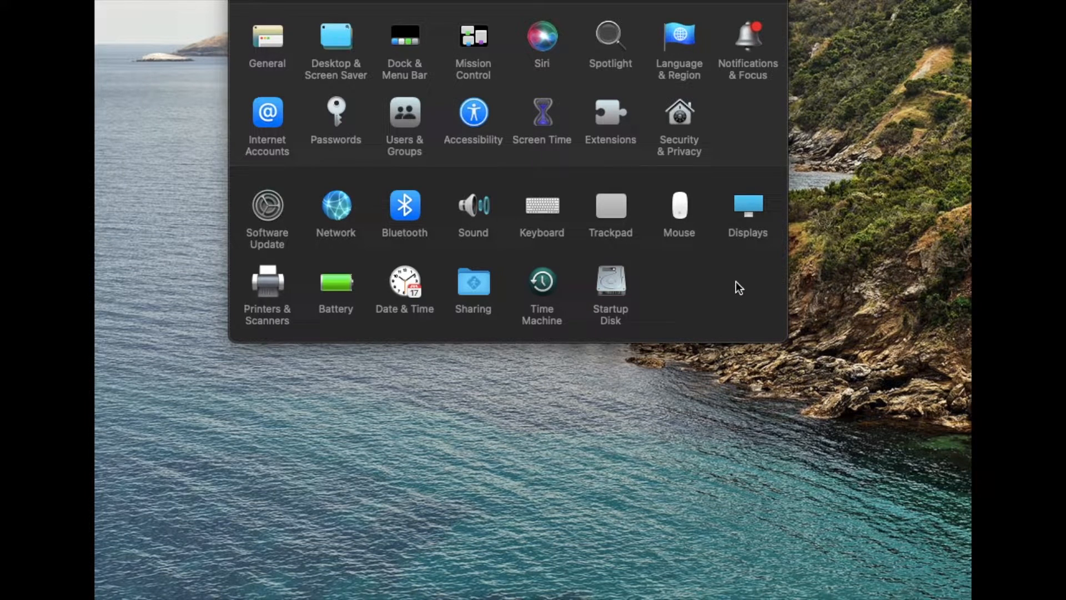
mouse_move(721, 211)
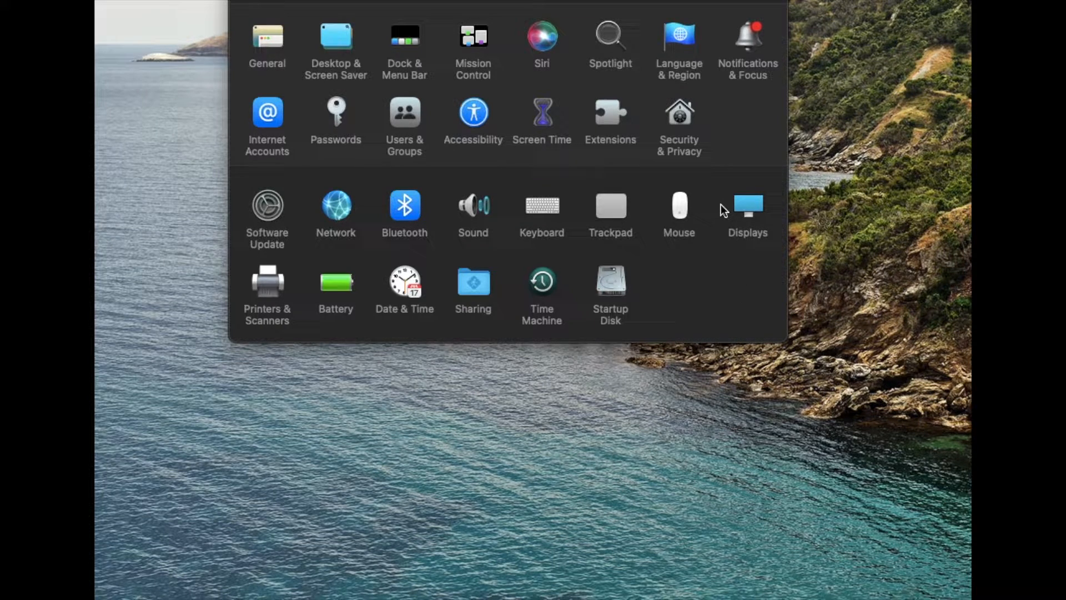
mouse_move(705, 192)
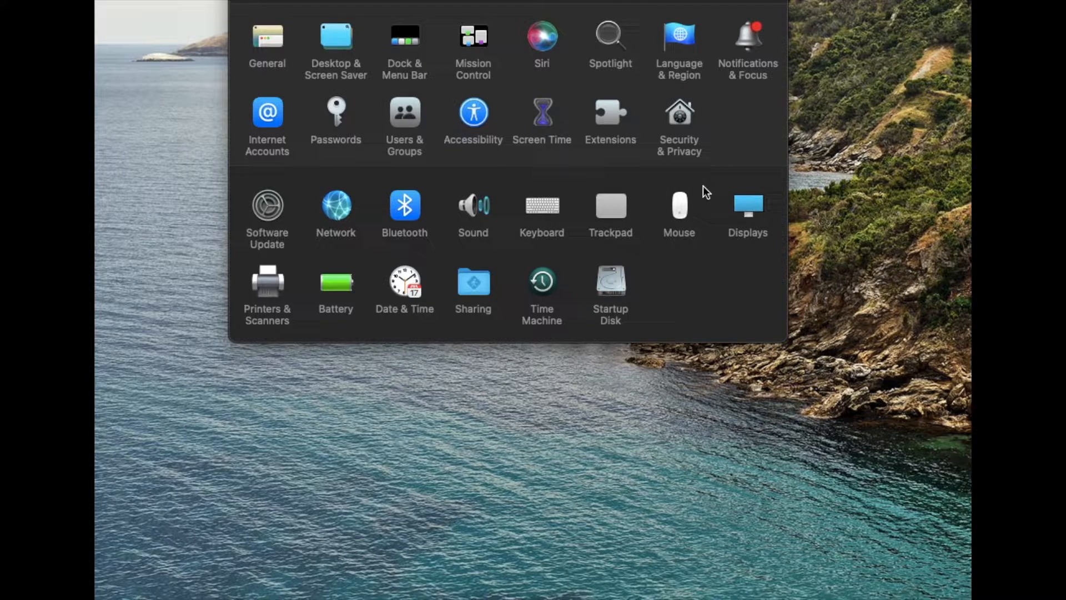
mouse_move(688, 212)
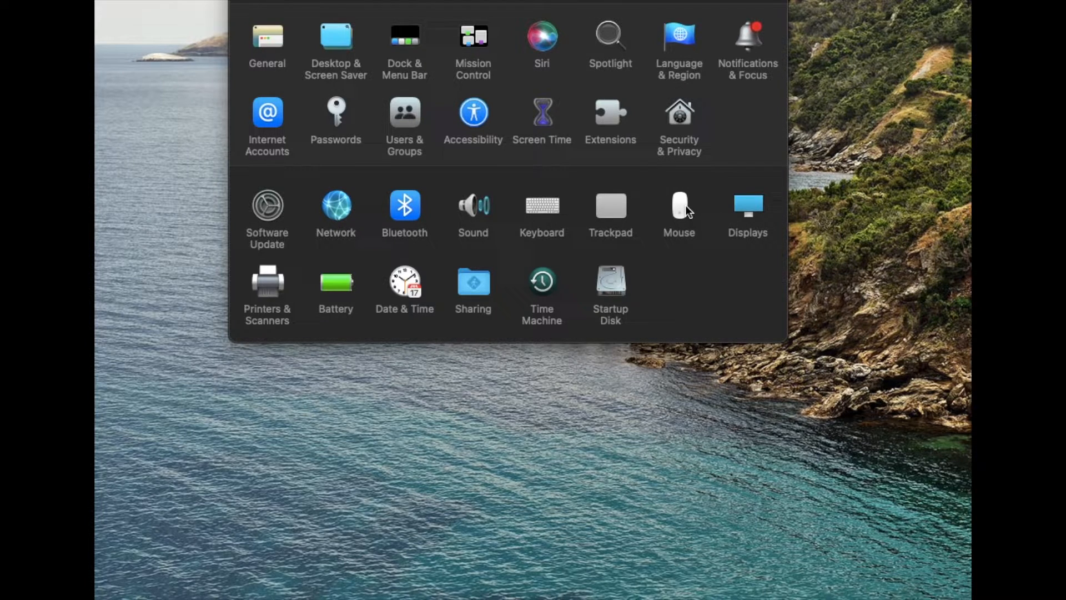
mouse_move(744, 246)
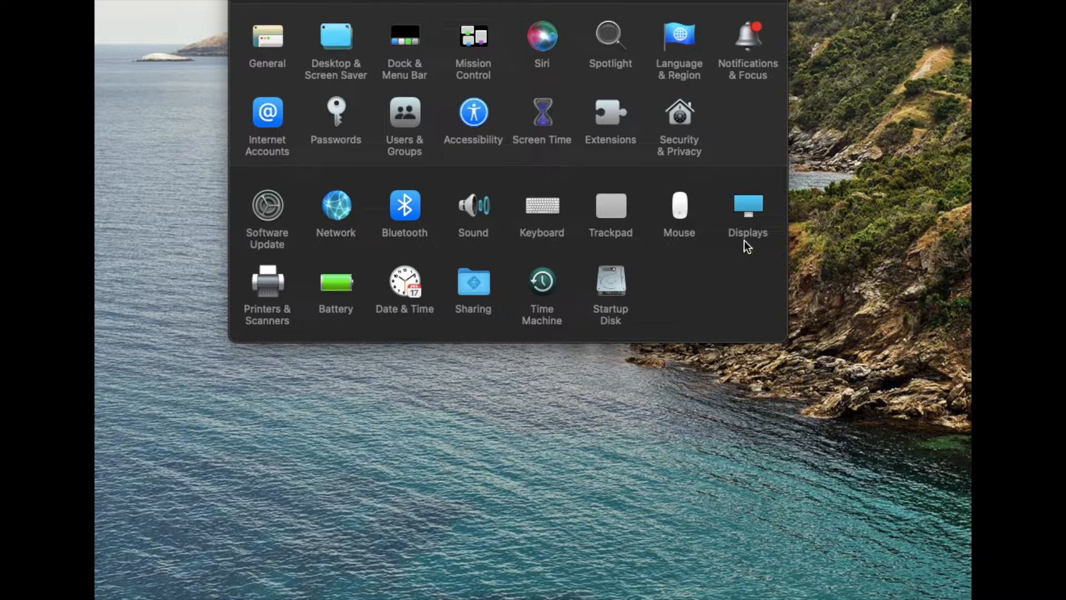
mouse_move(744, 186)
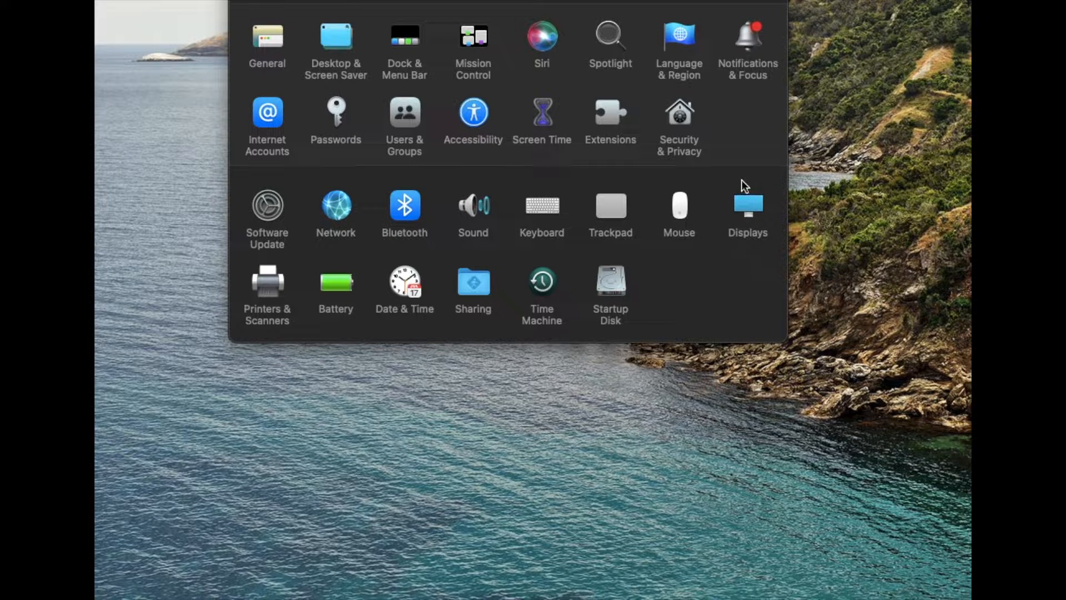
mouse_move(712, 227)
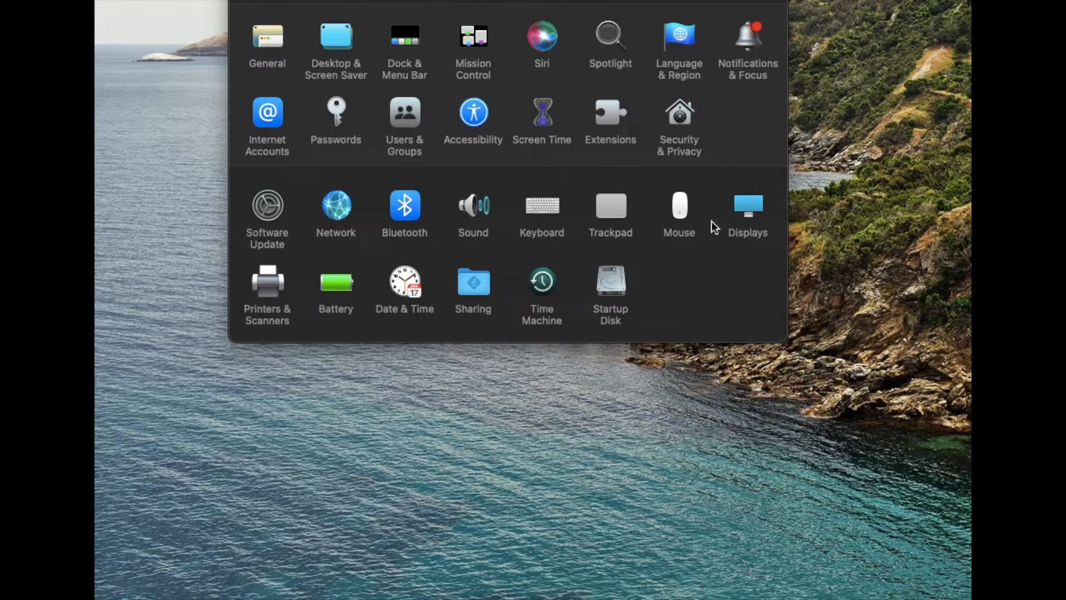
mouse_move(728, 212)
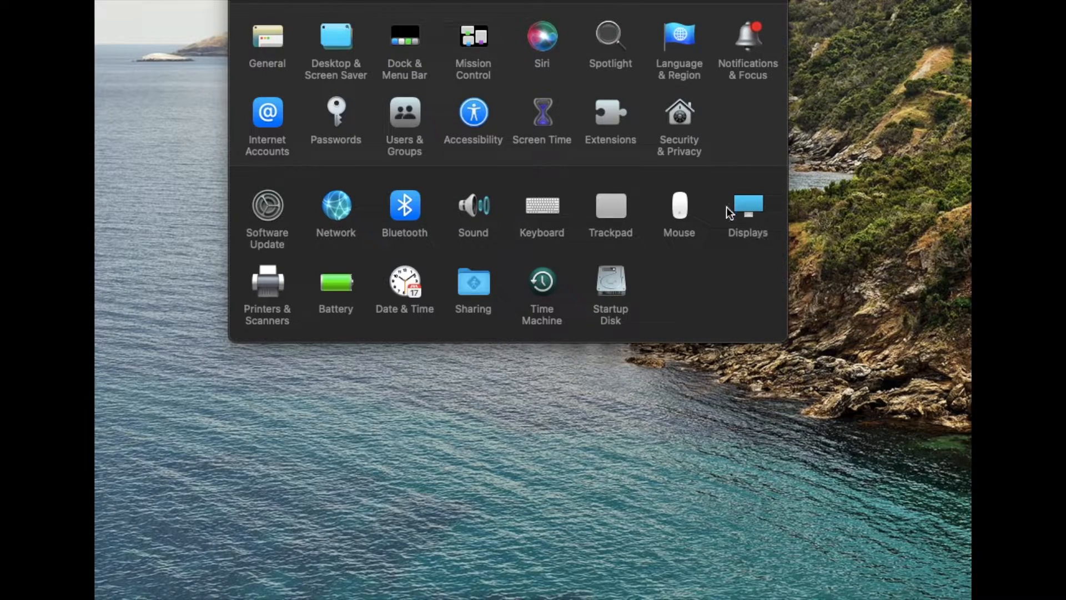
mouse_move(469, 53)
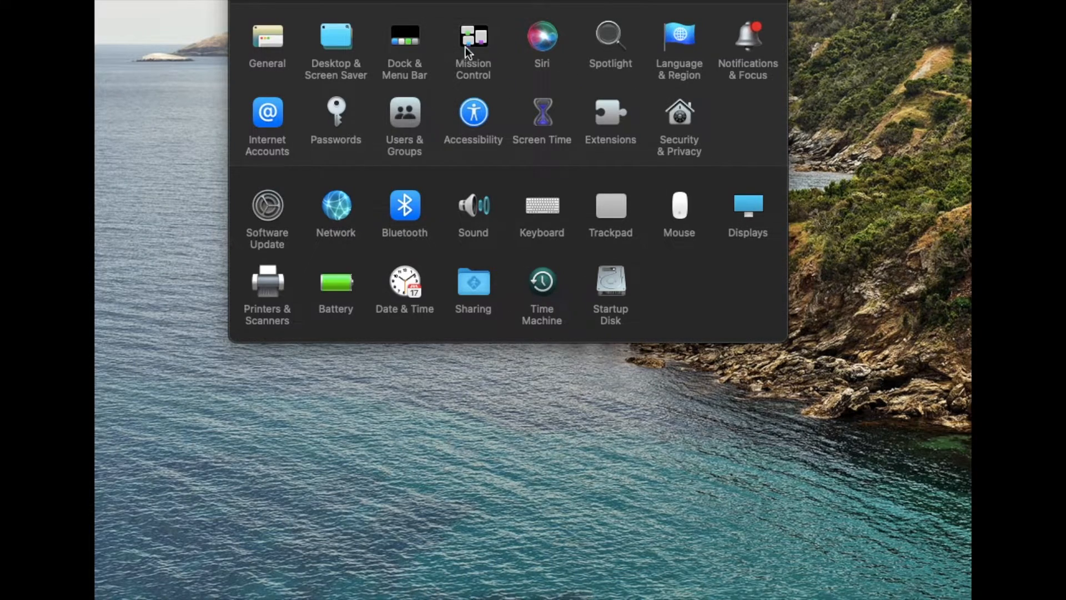
mouse_move(728, 176)
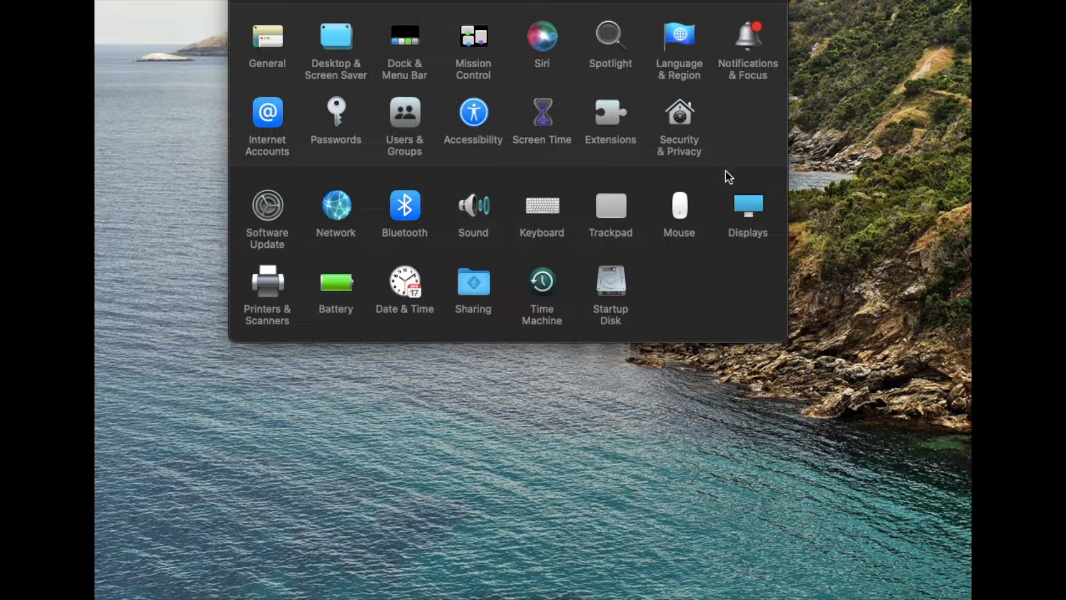
mouse_move(558, 523)
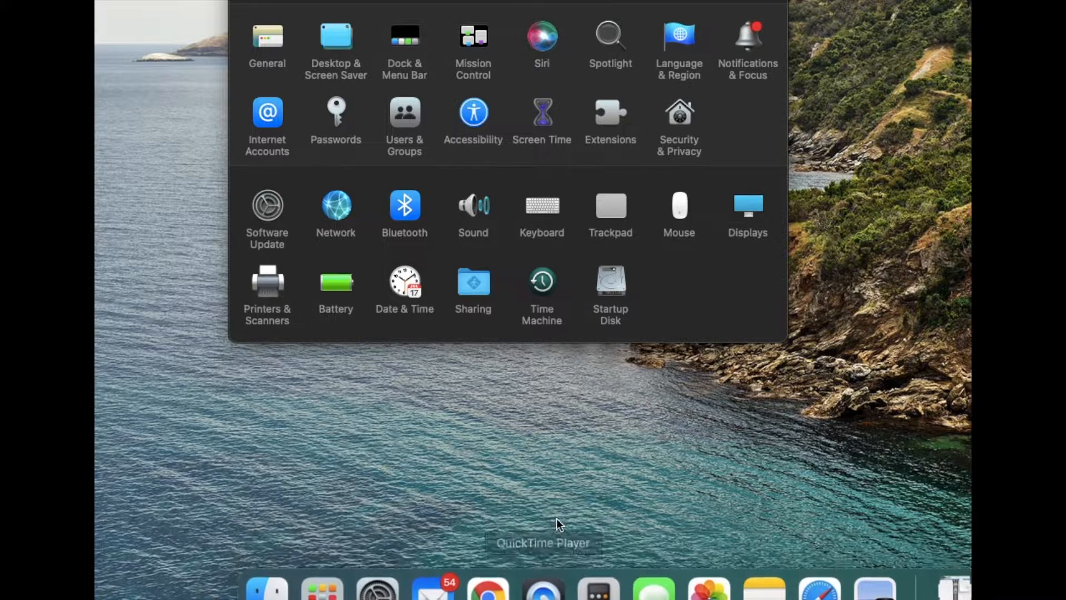
mouse_move(658, 327)
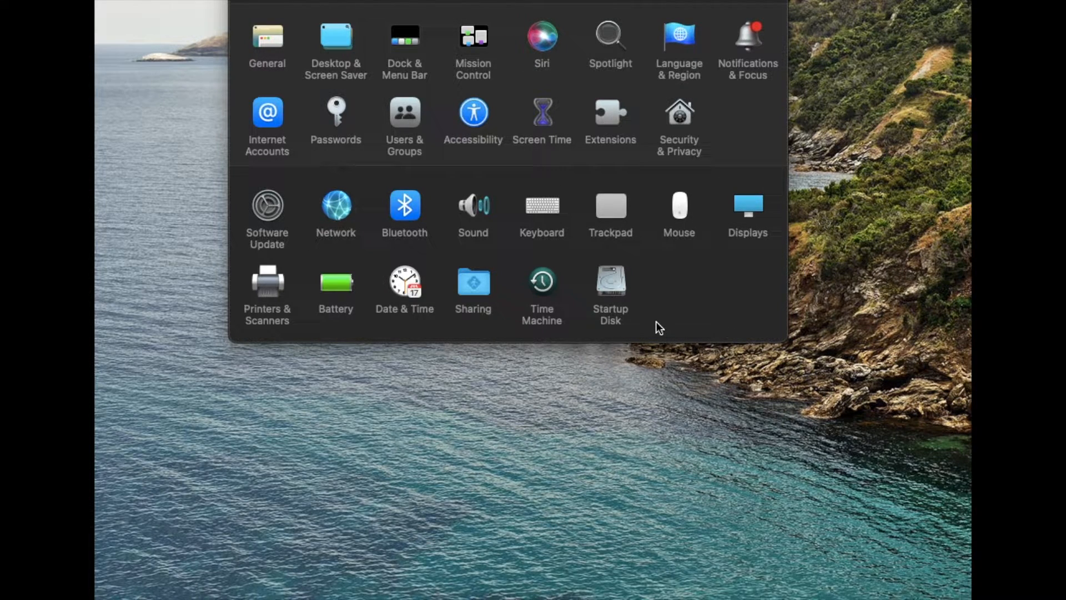
mouse_move(542, 560)
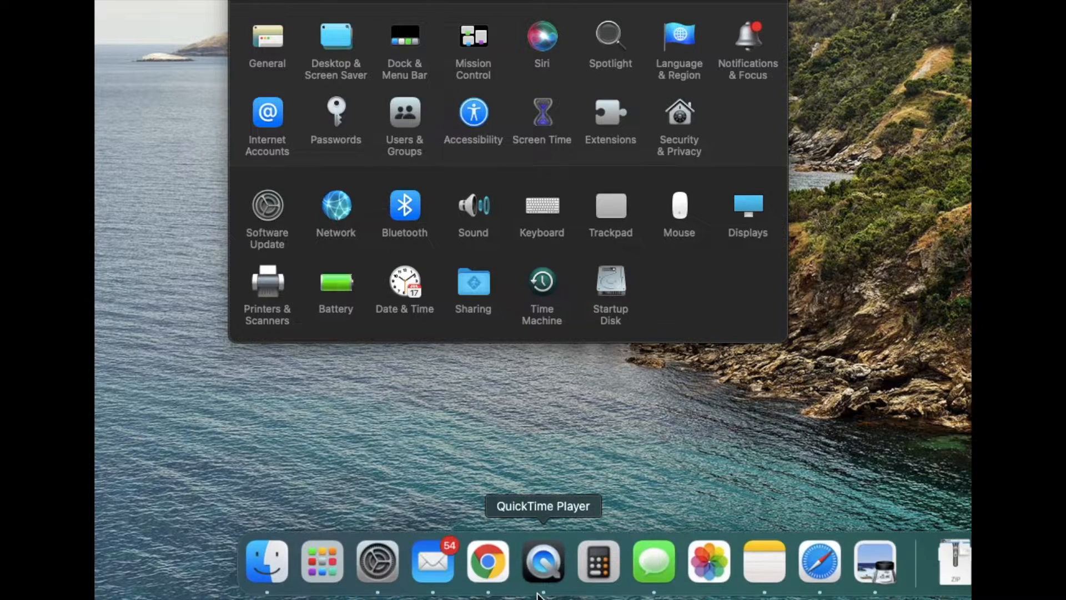
mouse_move(378, 561)
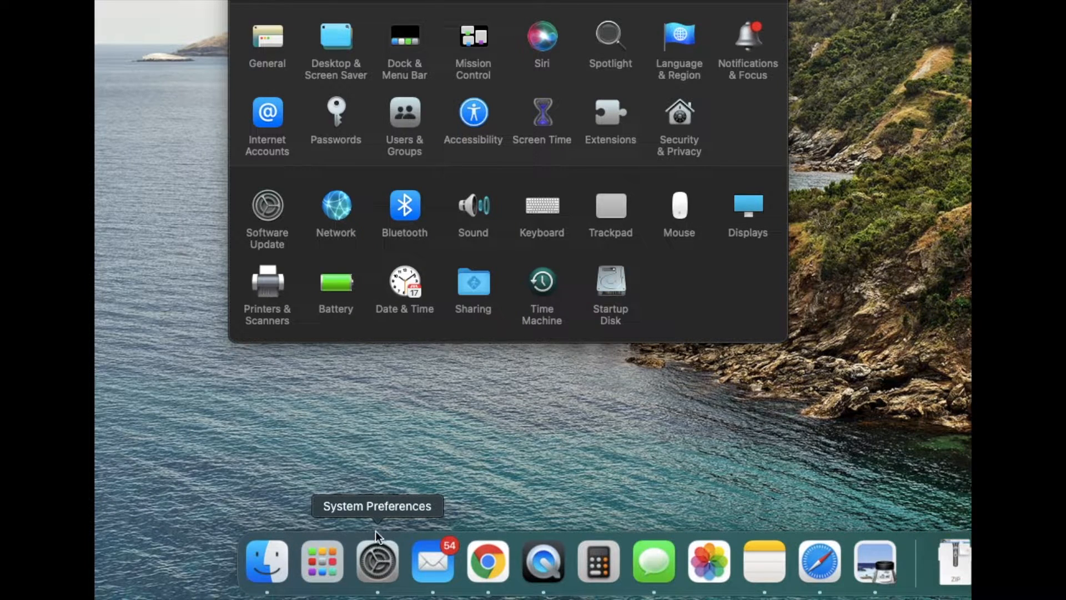
mouse_move(378, 563)
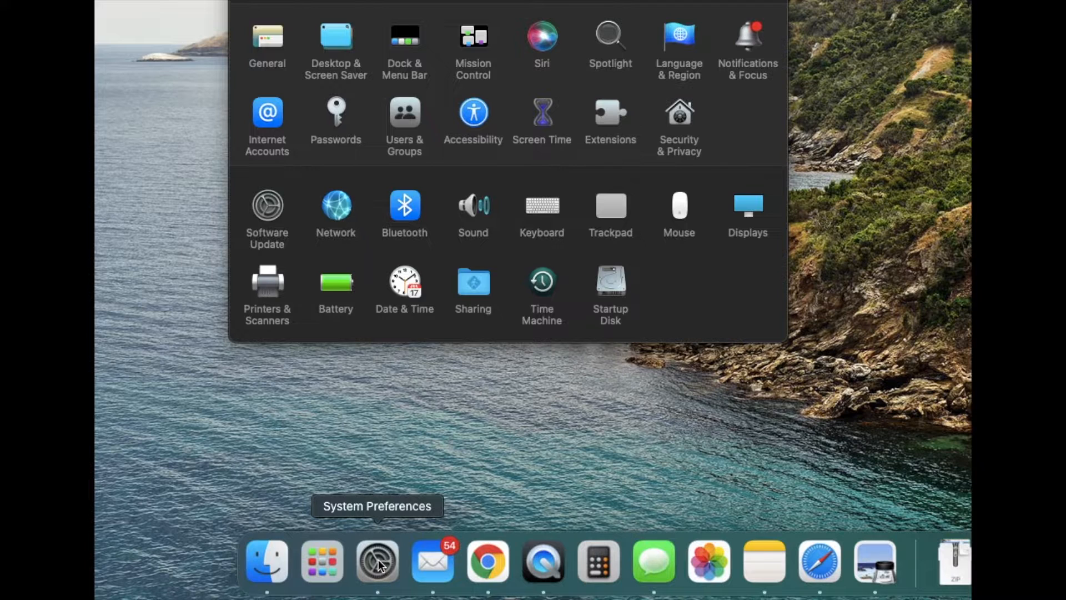
mouse_move(322, 560)
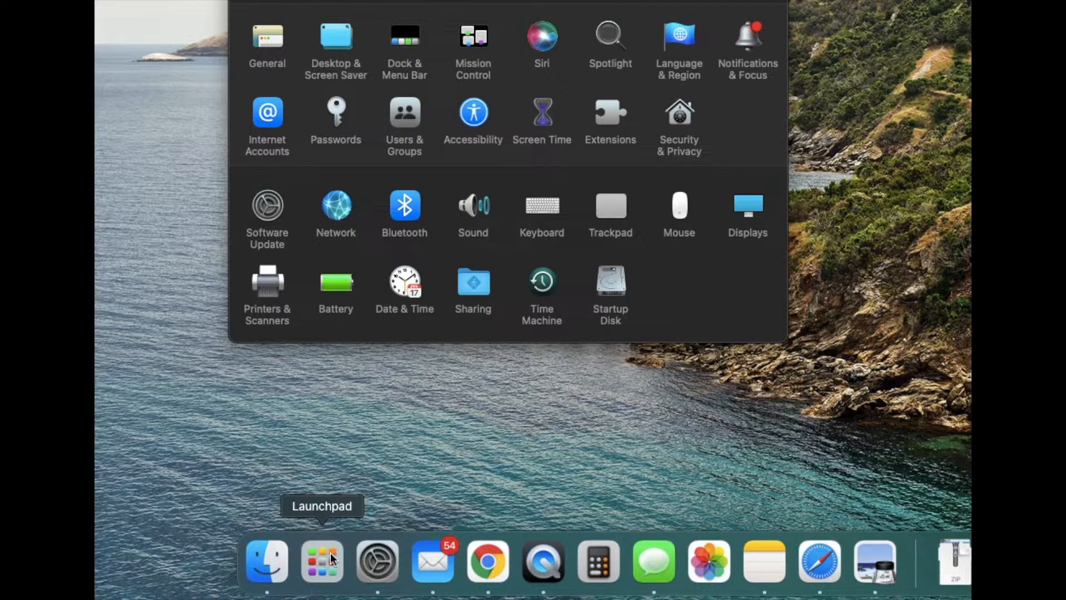
mouse_move(573, 109)
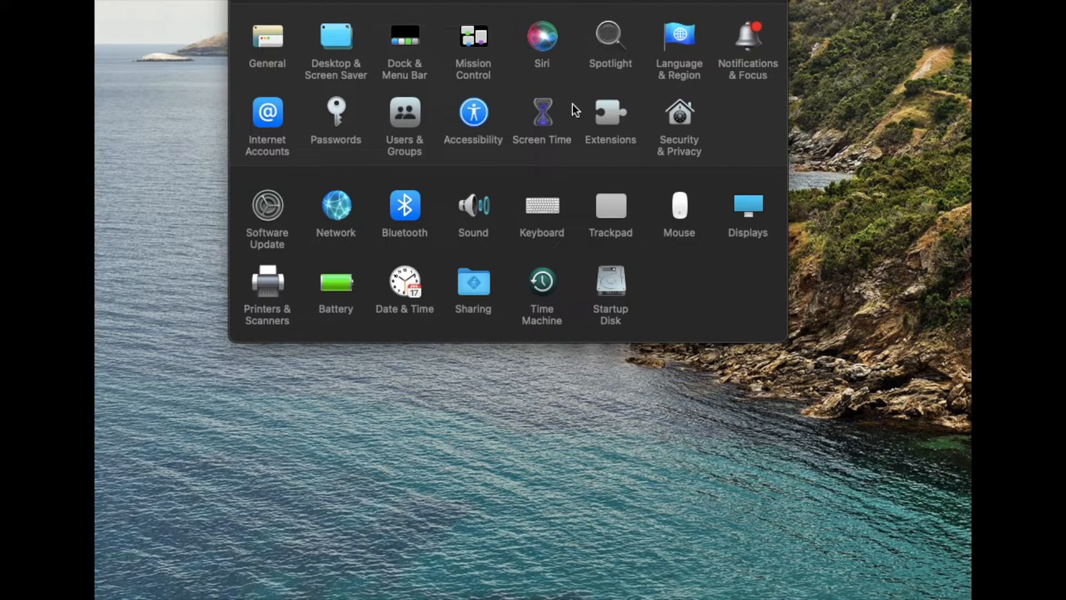
mouse_move(644, 199)
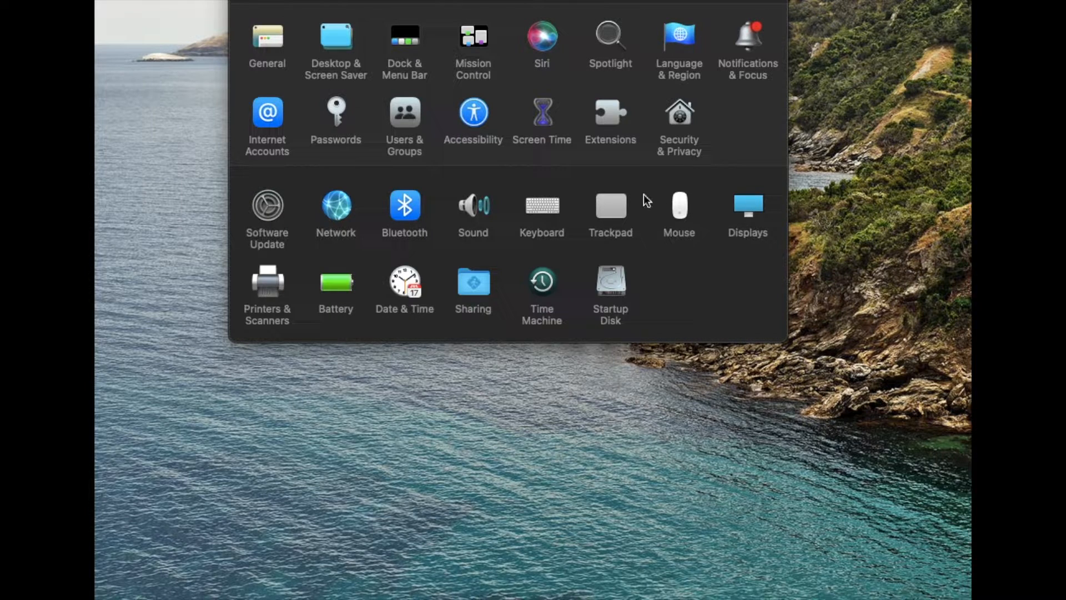
mouse_move(648, 254)
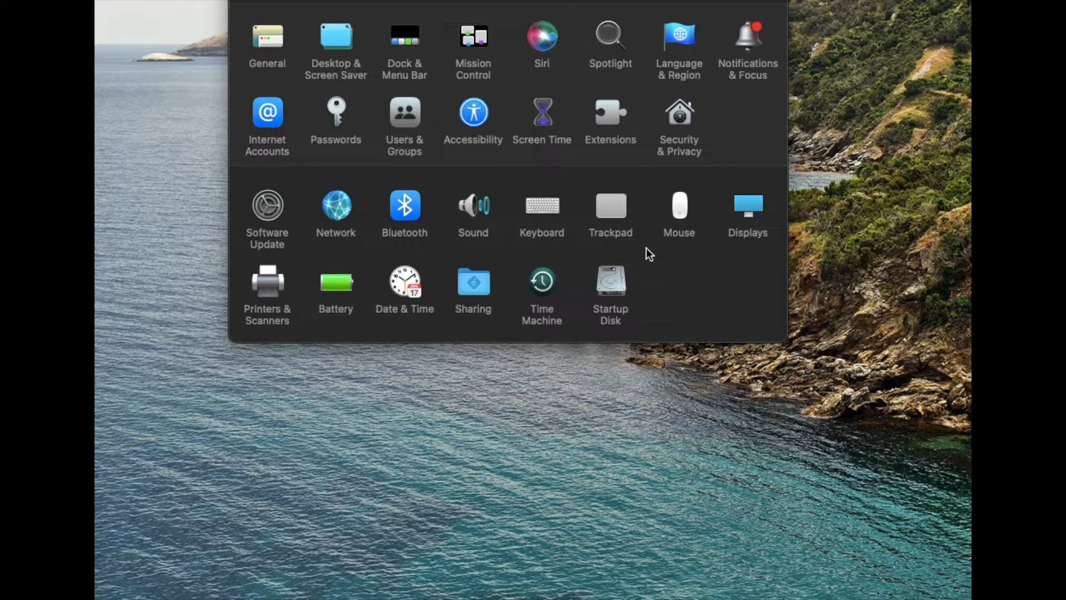
mouse_move(721, 193)
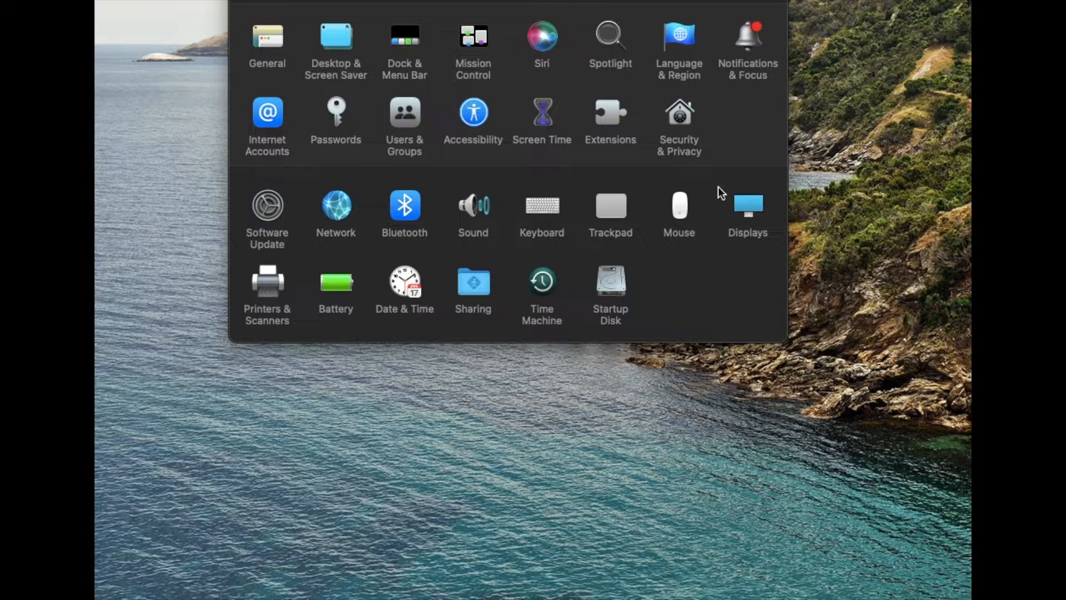
mouse_move(779, 245)
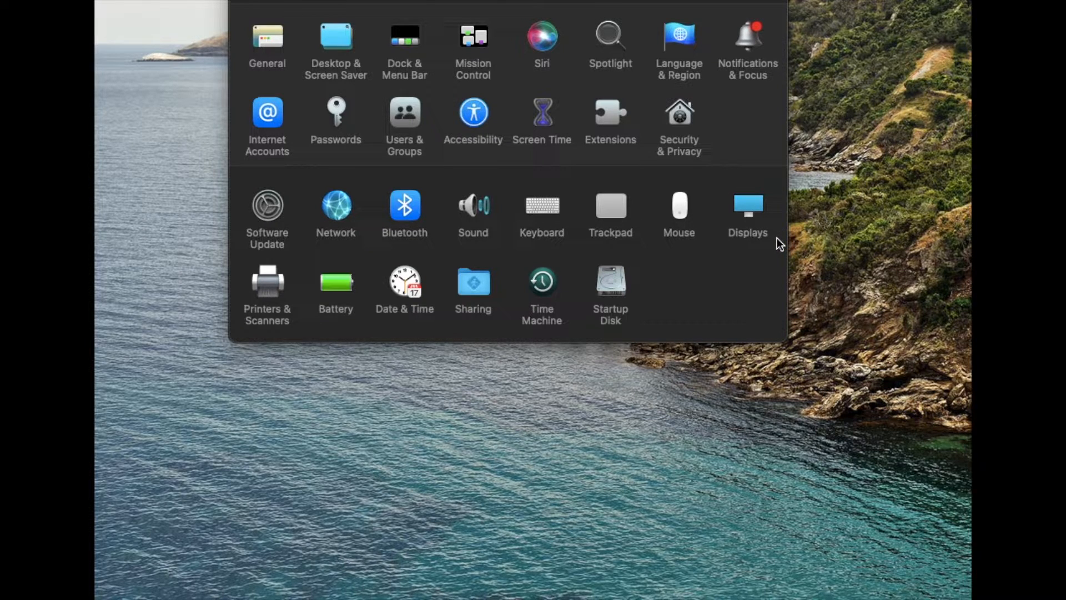
mouse_move(714, 226)
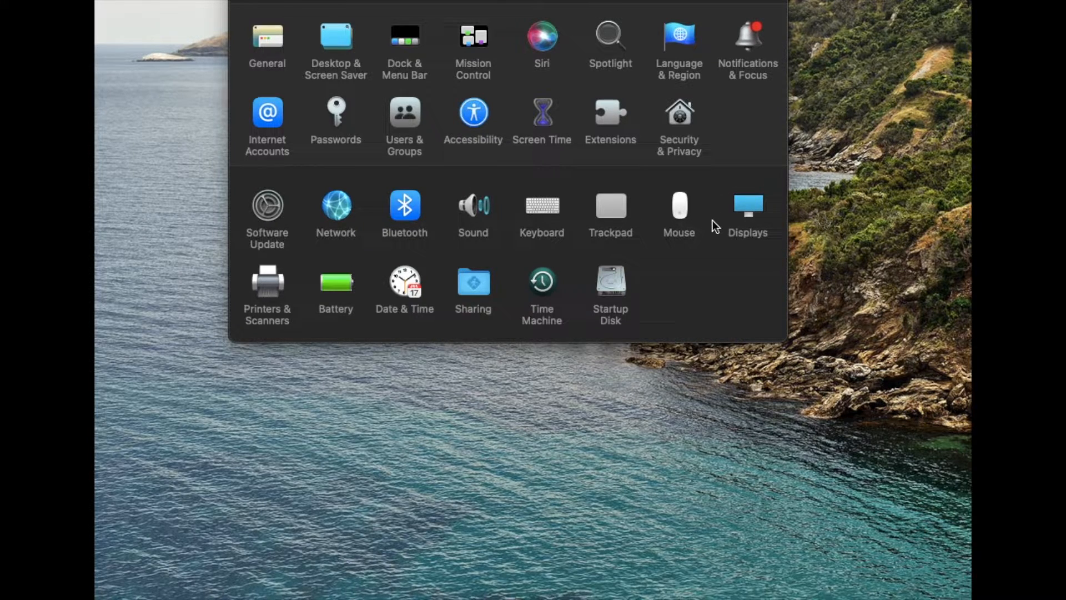
mouse_move(760, 206)
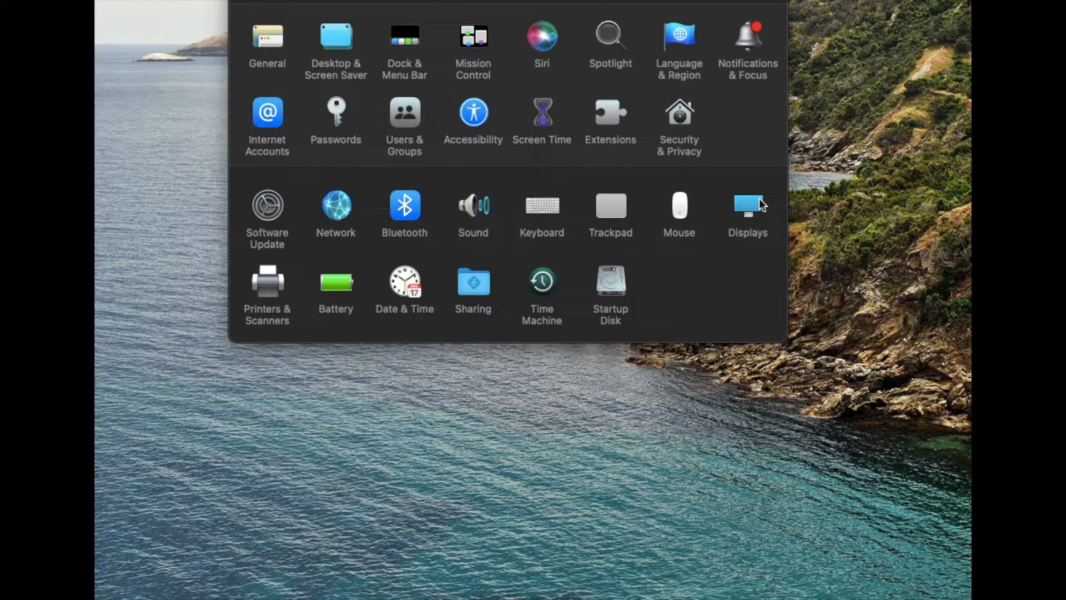
- Open the Displays pane to view the two-display arrangement
click(748, 209)
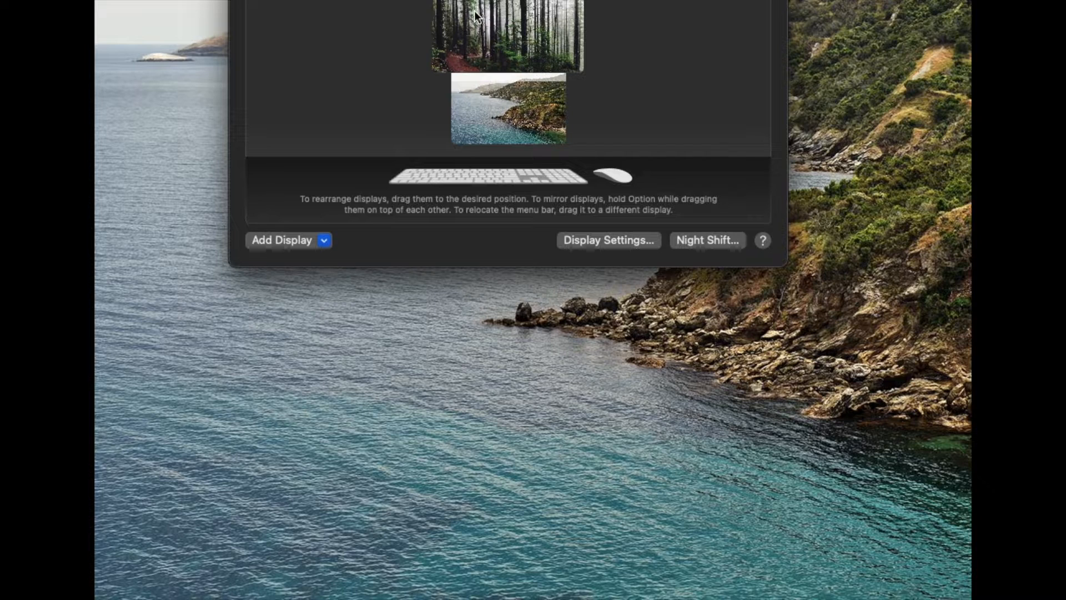
mouse_move(542, 55)
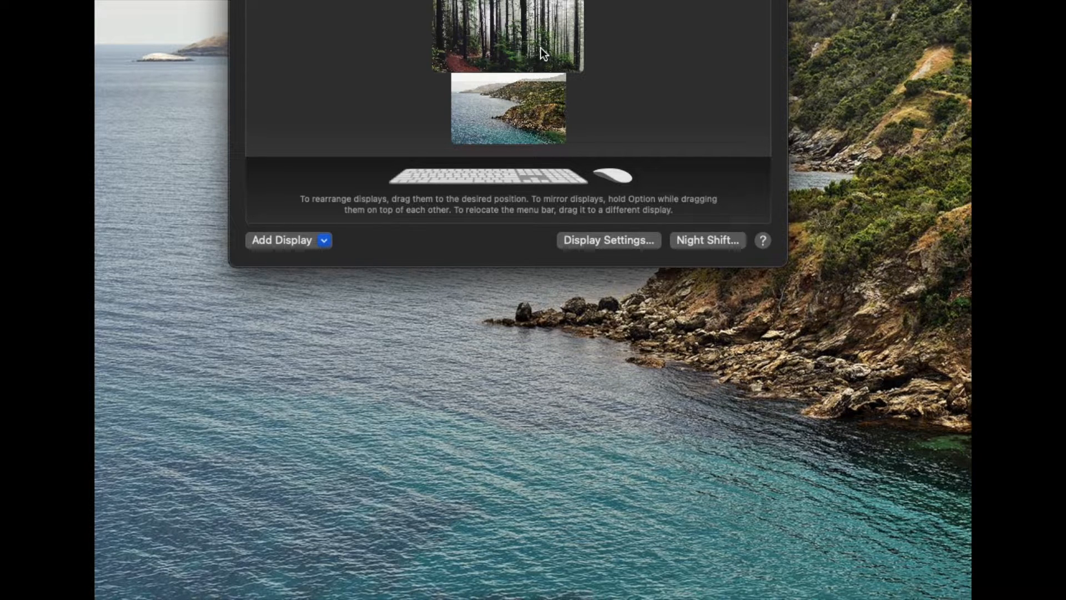
mouse_move(548, 58)
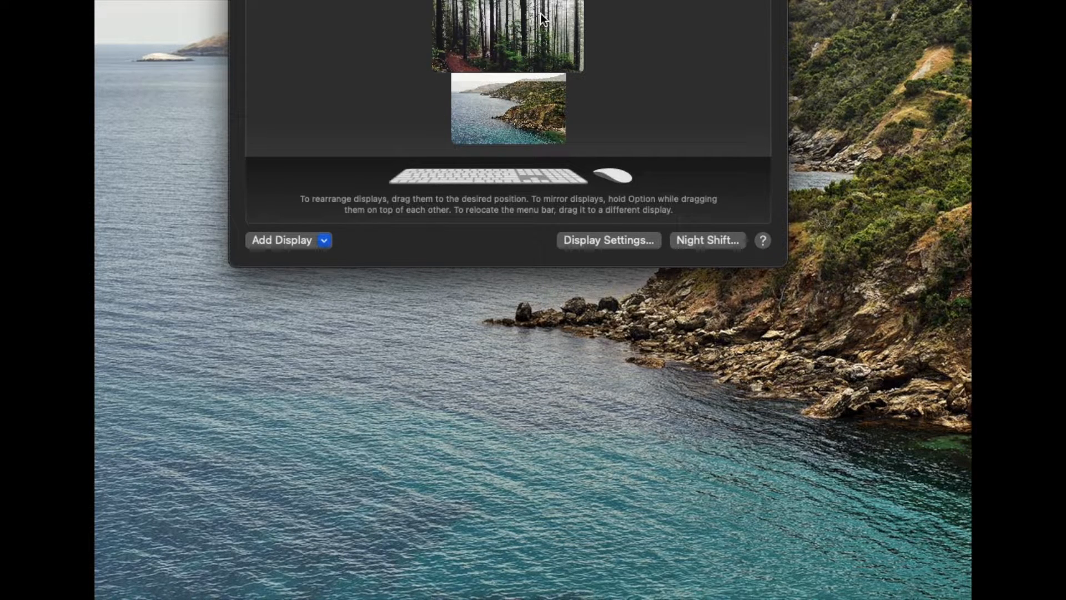
mouse_move(326, 54)
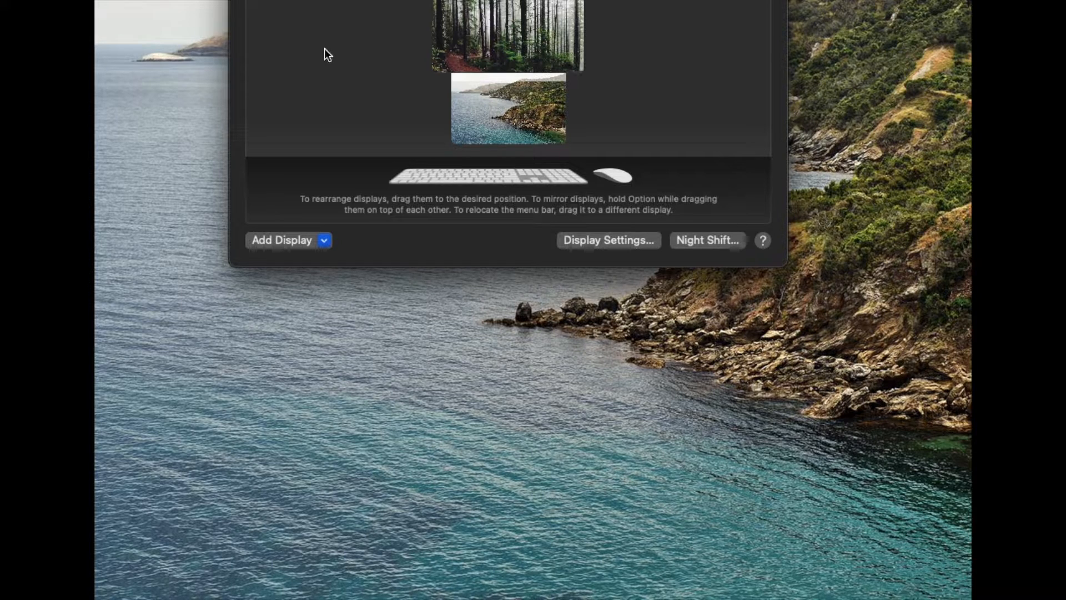
mouse_move(398, 65)
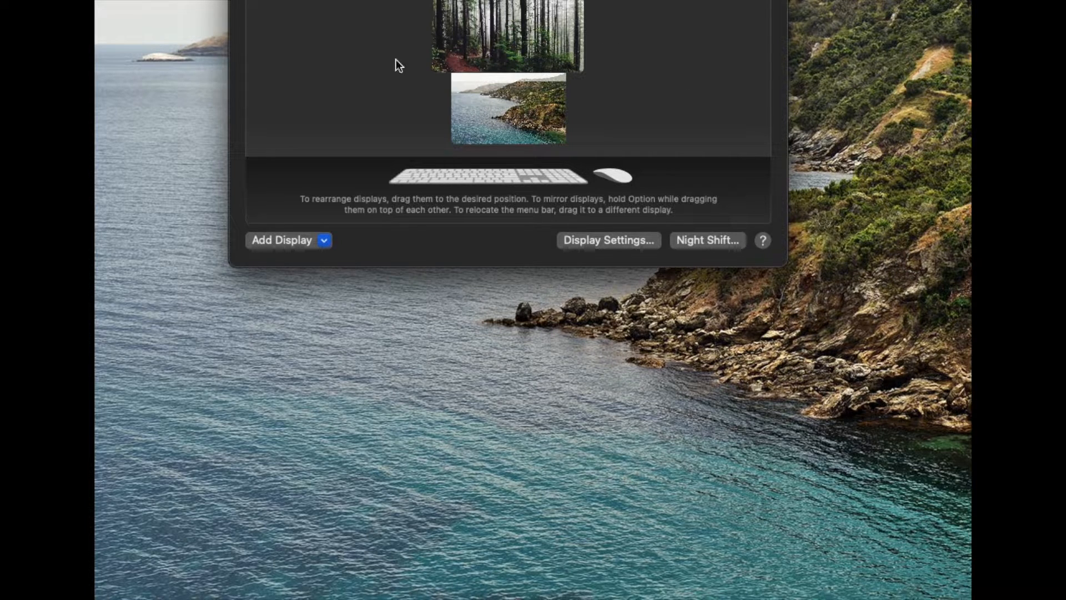
mouse_move(512, 97)
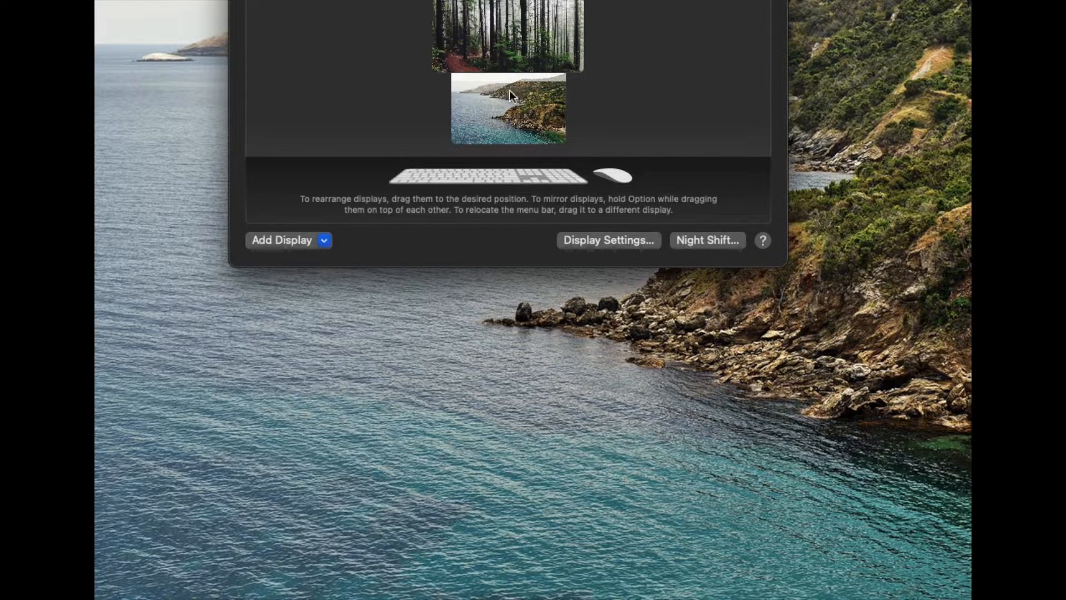
mouse_move(613, 48)
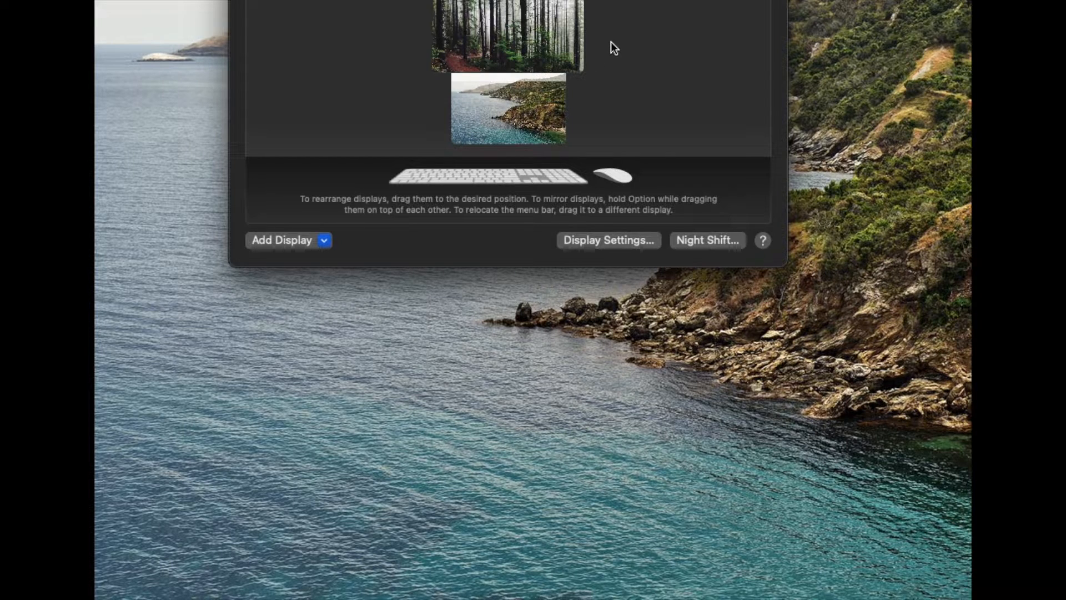
mouse_move(479, 97)
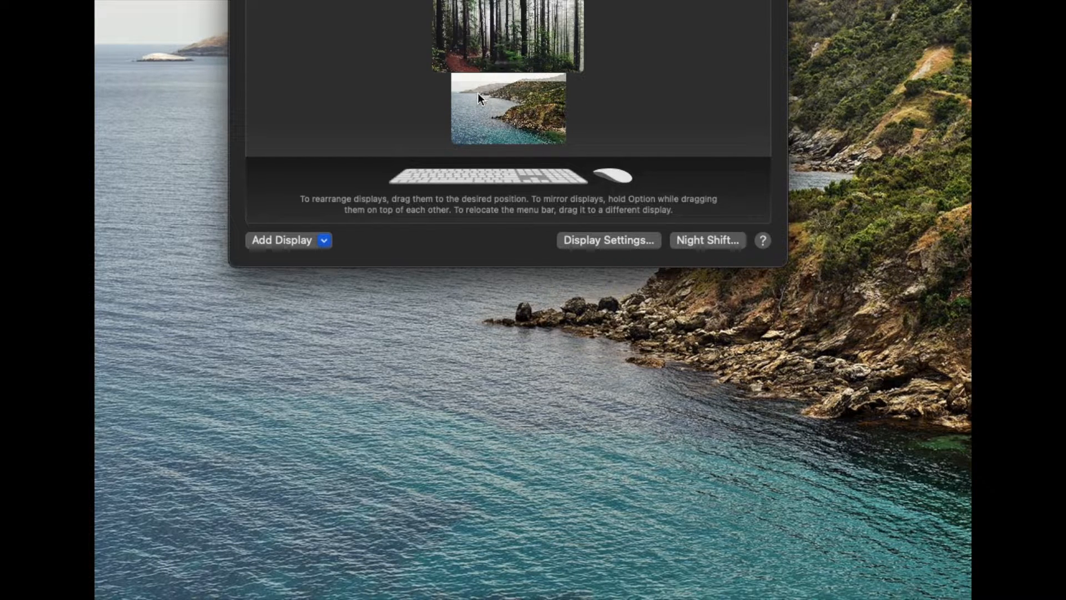
mouse_move(494, 28)
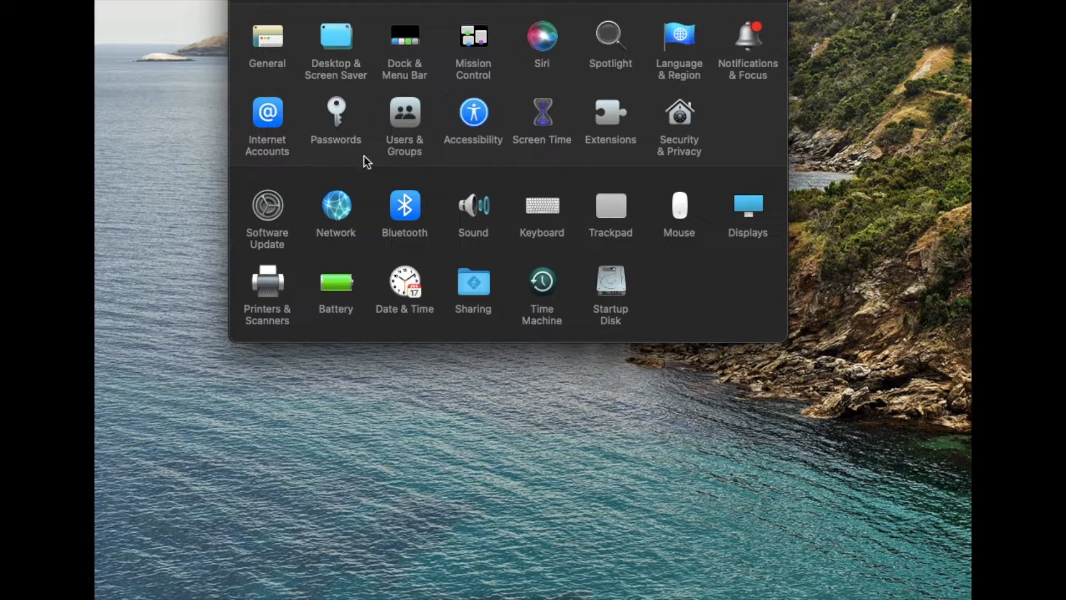
mouse_move(497, 238)
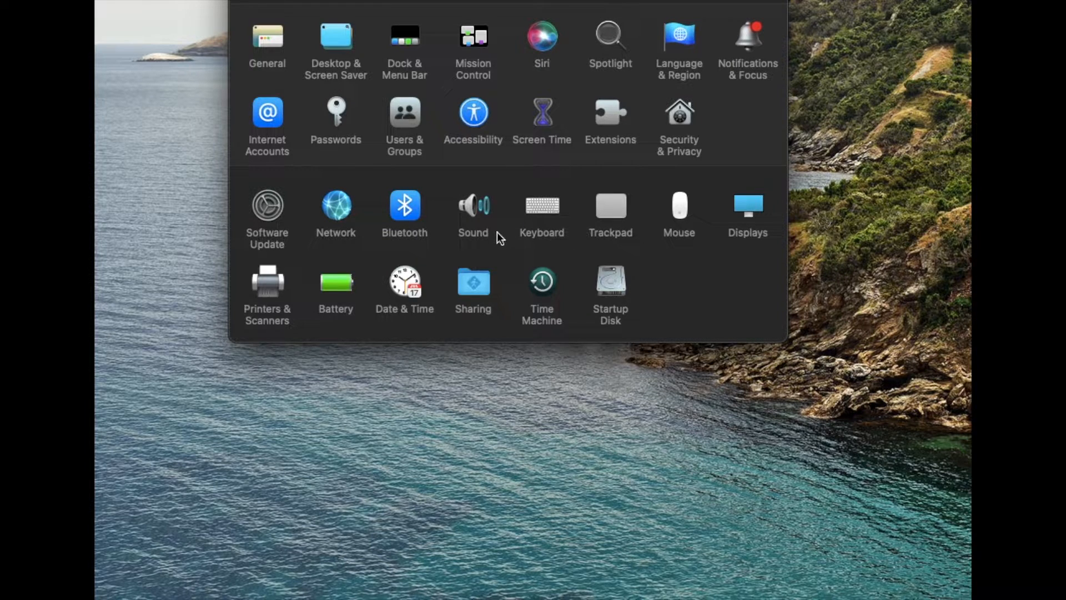
mouse_move(473, 206)
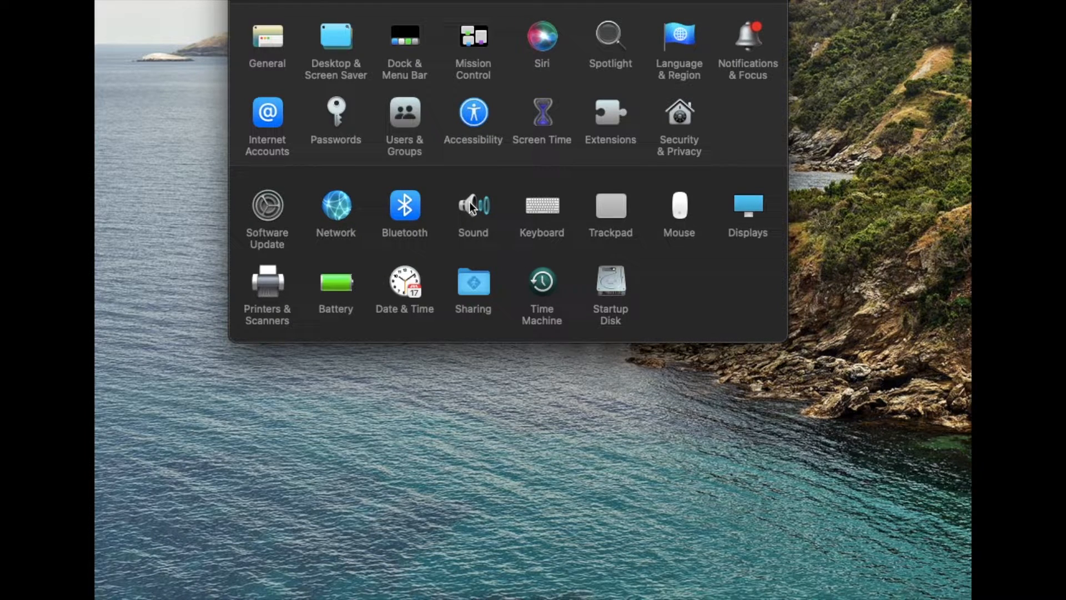
- Open the Sound pane, landing on the Output tab's device list
click(472, 214)
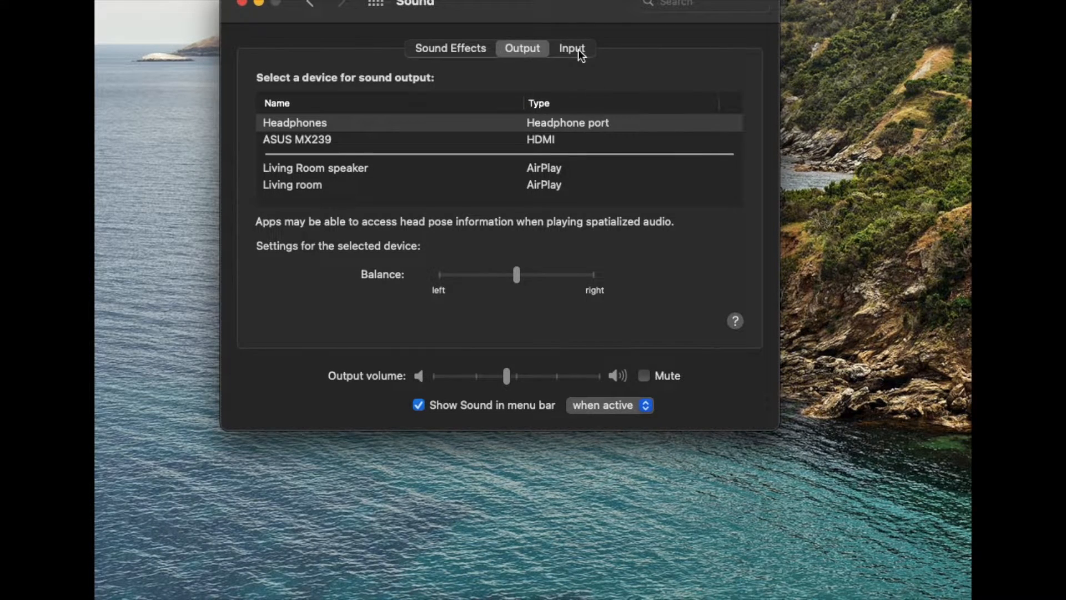
mouse_move(600, 120)
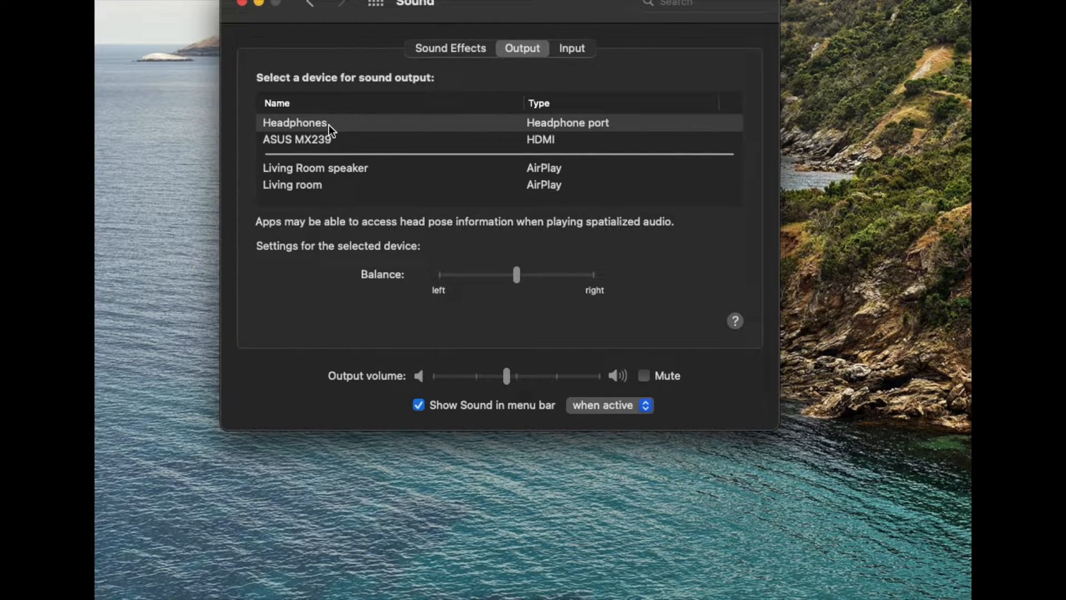
mouse_move(557, 34)
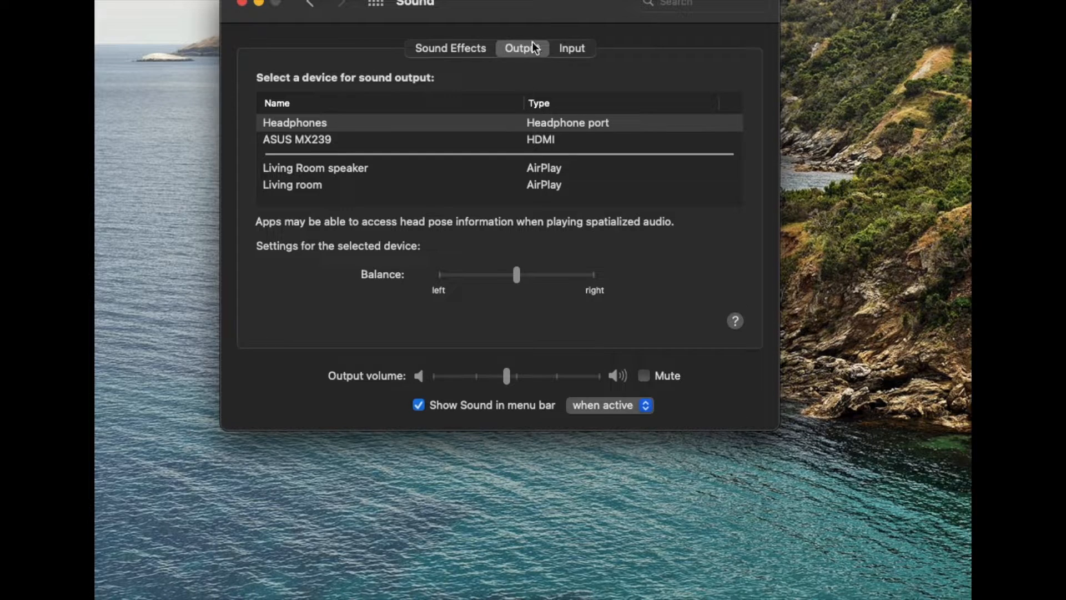
mouse_move(479, 97)
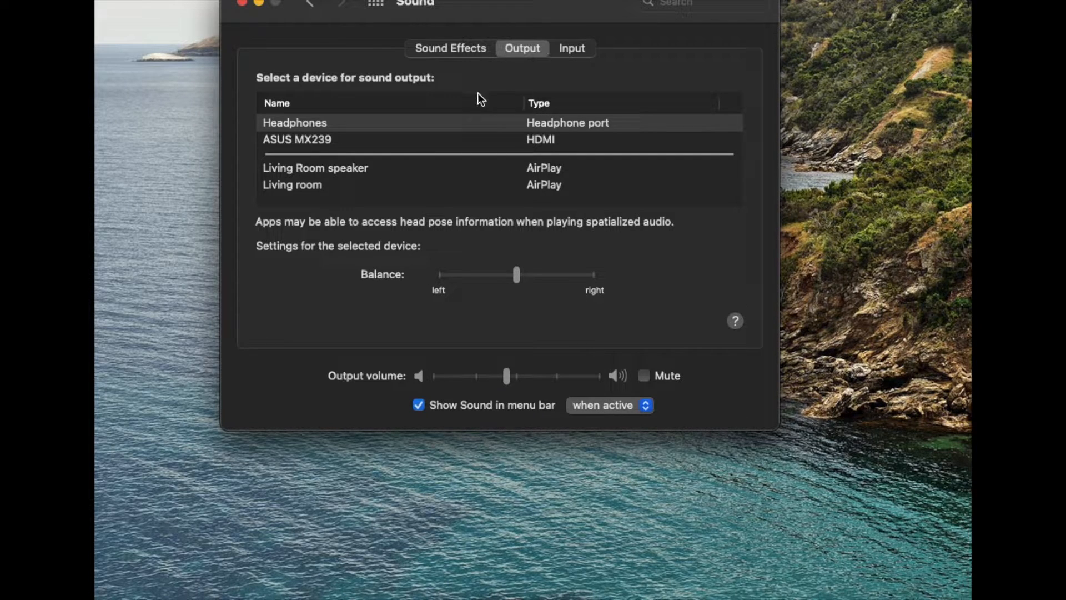
mouse_move(280, 148)
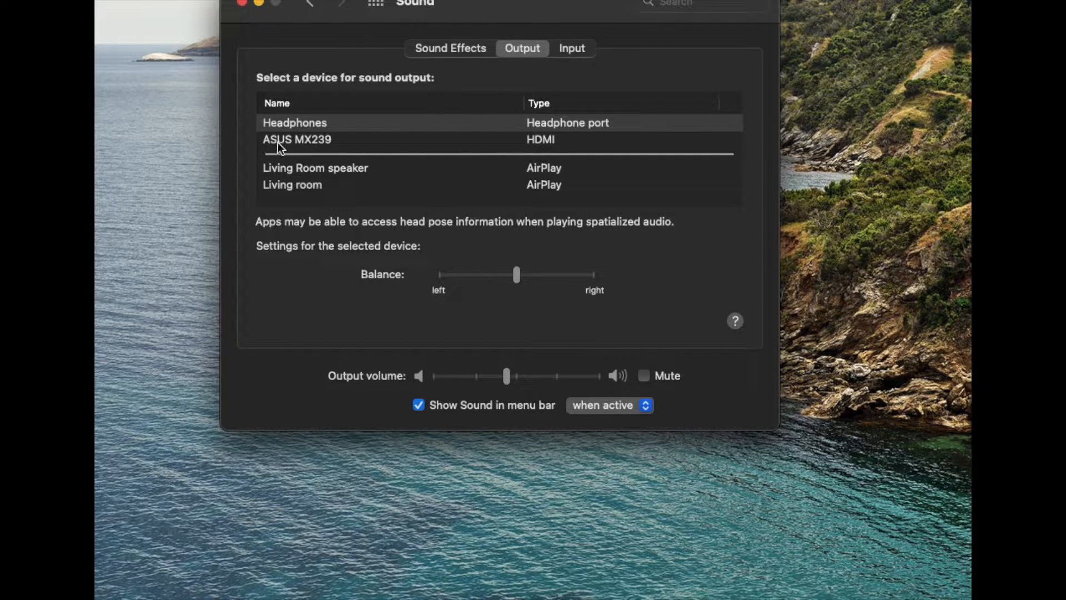
mouse_move(586, 148)
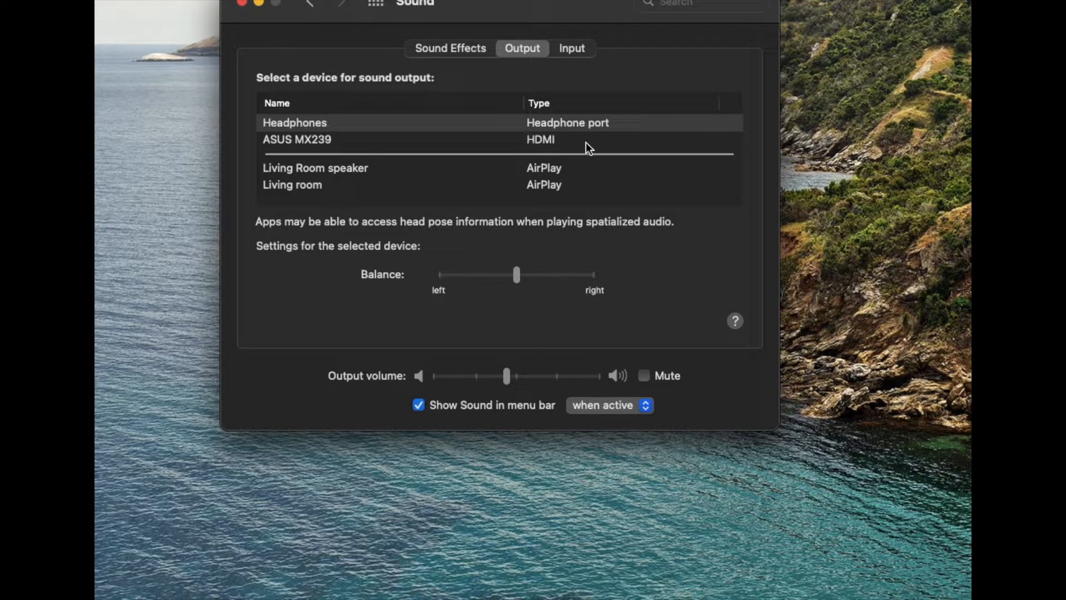
mouse_move(544, 145)
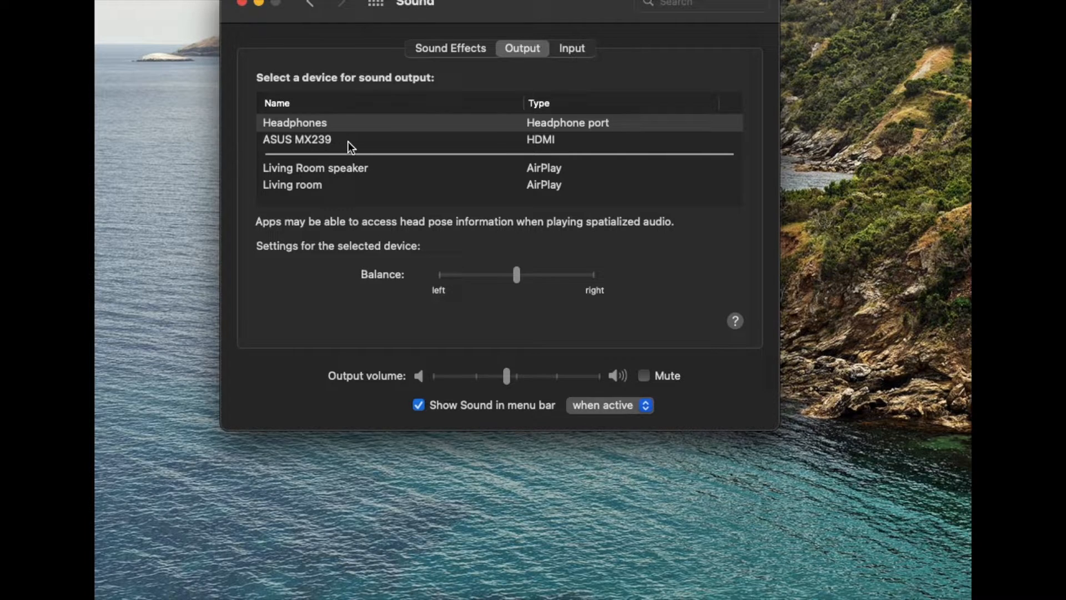
mouse_move(298, 148)
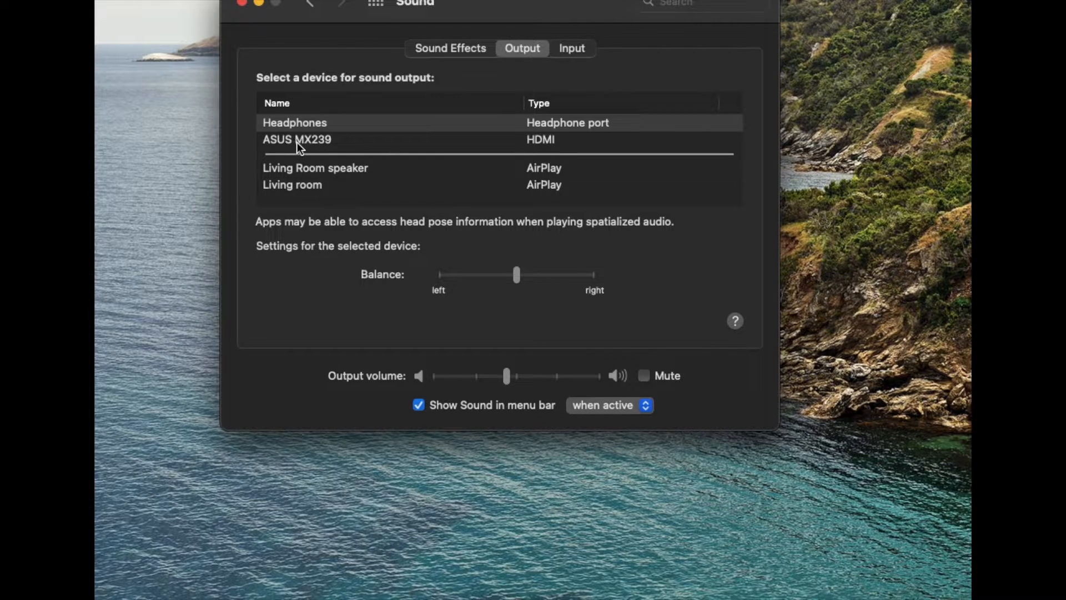
mouse_move(308, 143)
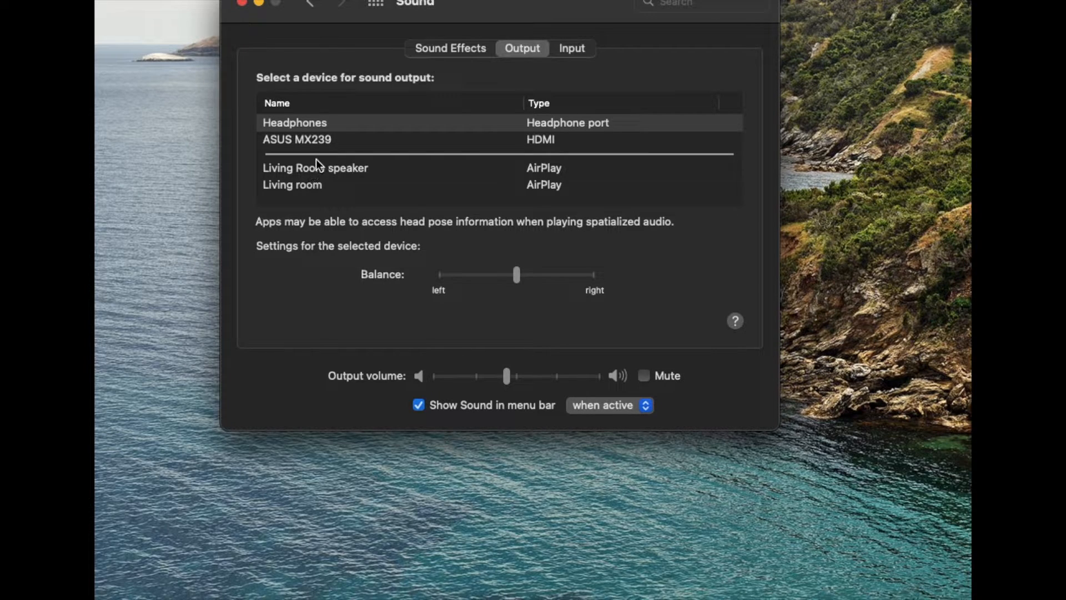
mouse_move(370, 186)
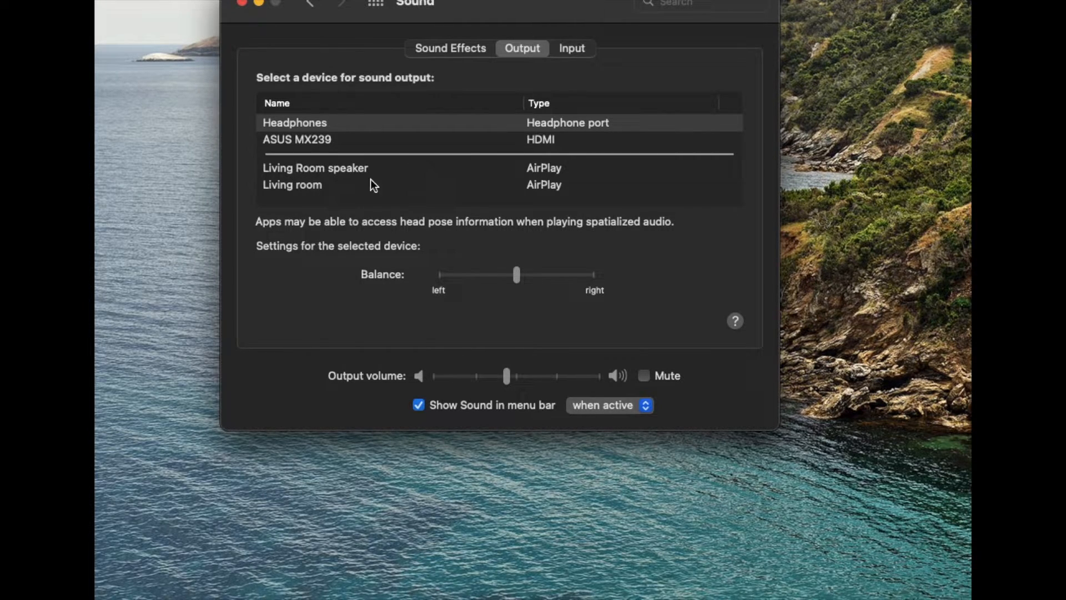
mouse_move(357, 173)
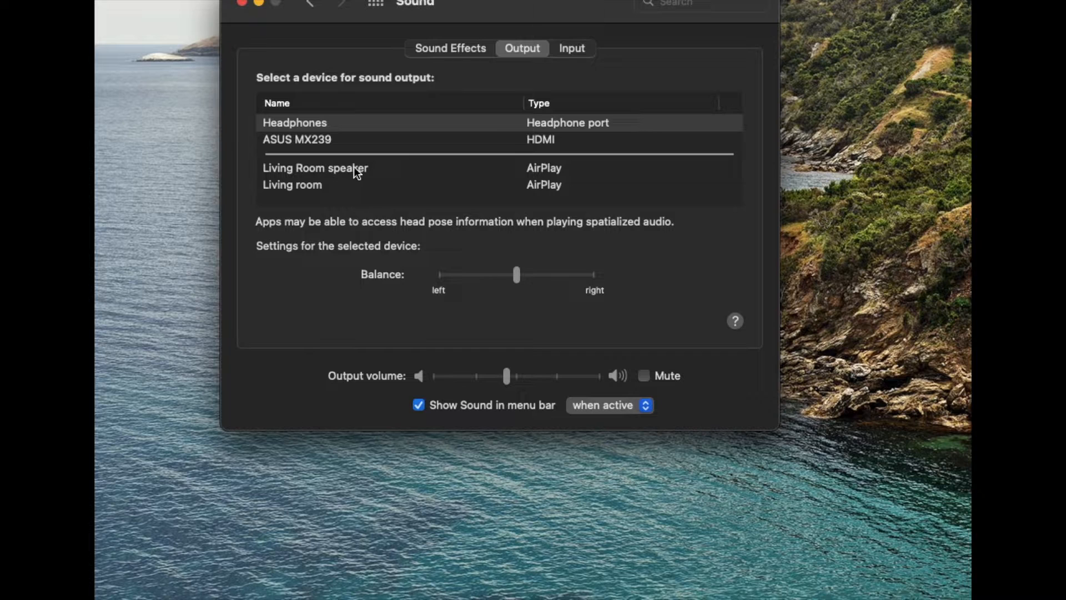
mouse_move(370, 171)
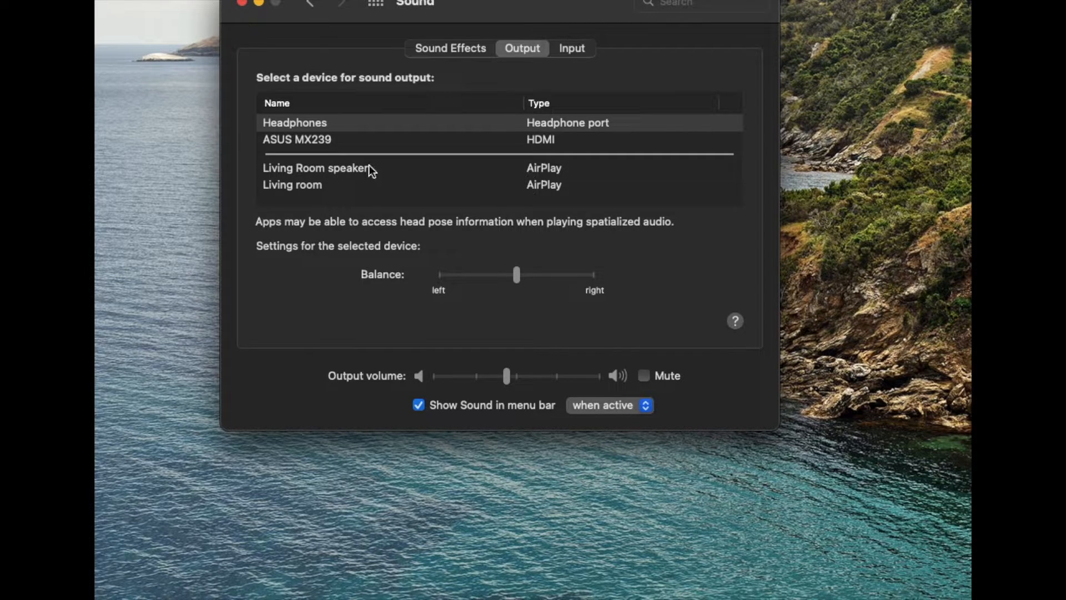
mouse_move(498, 184)
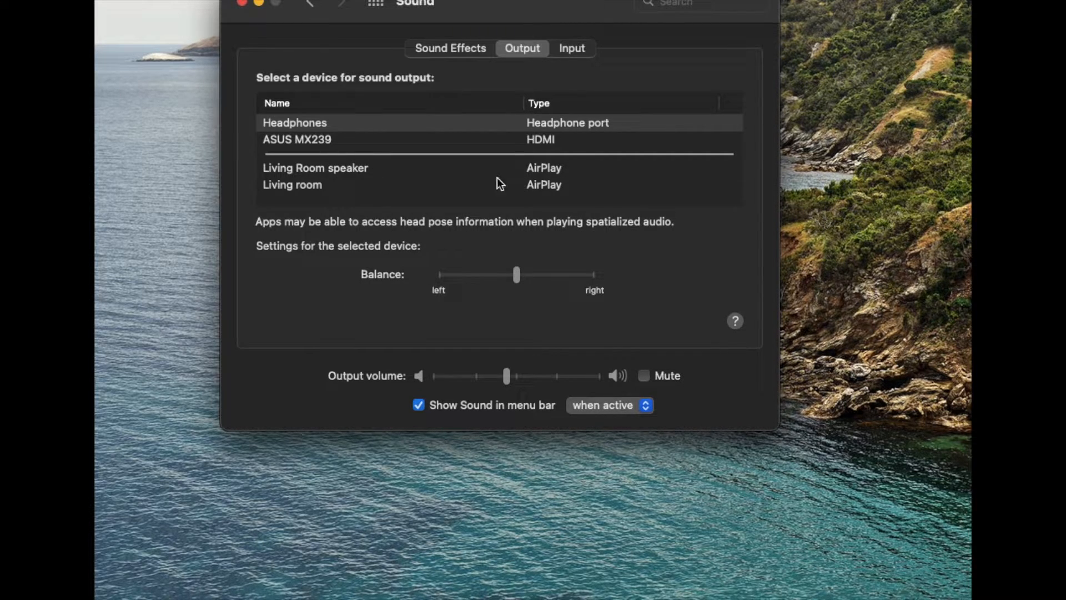
mouse_move(370, 170)
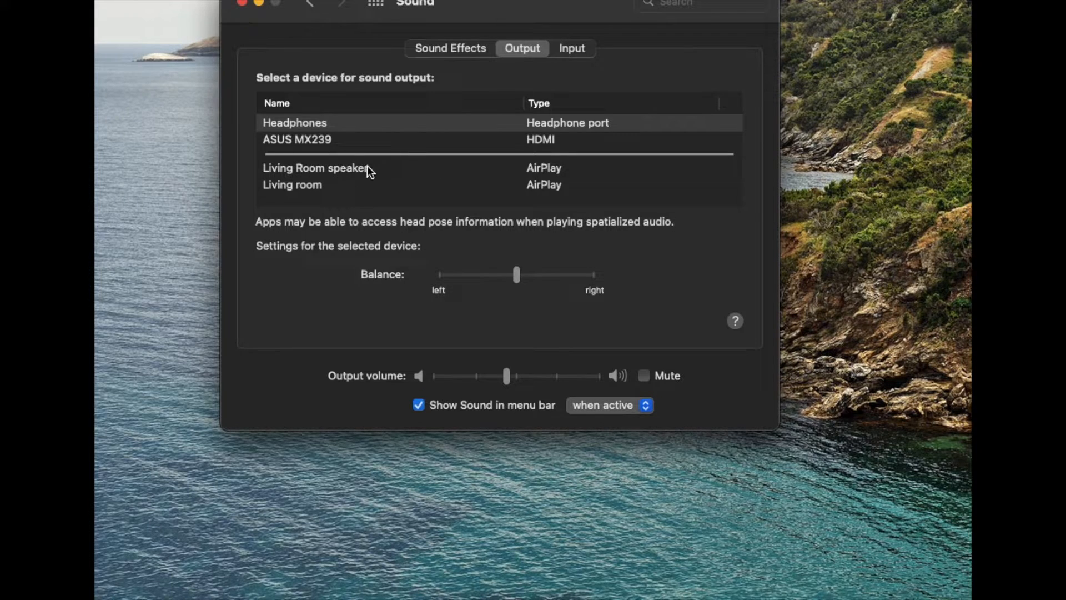
mouse_move(410, 178)
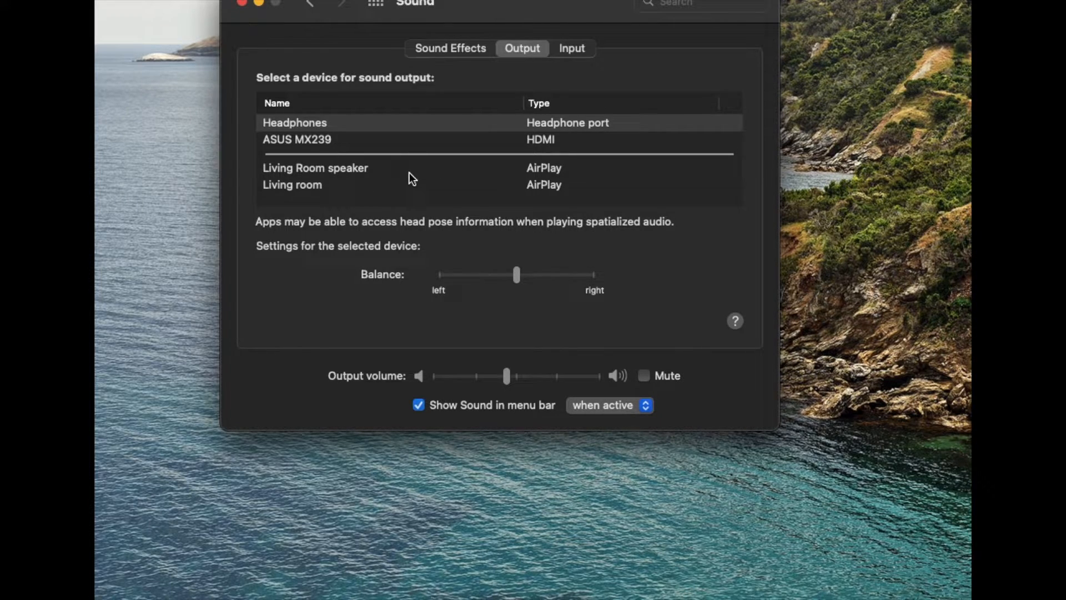
mouse_move(330, 131)
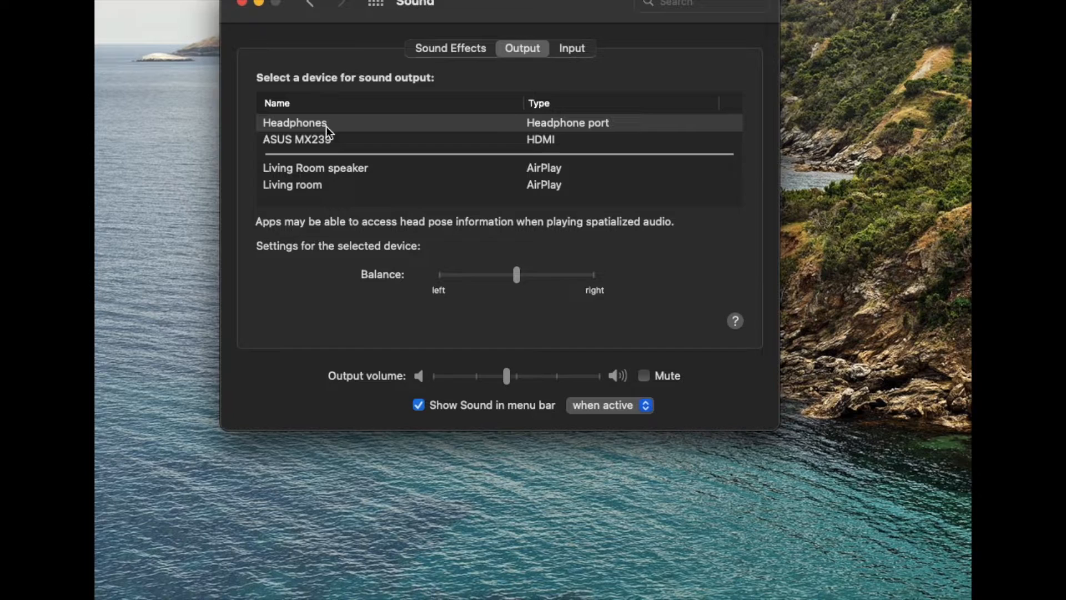
mouse_move(372, 126)
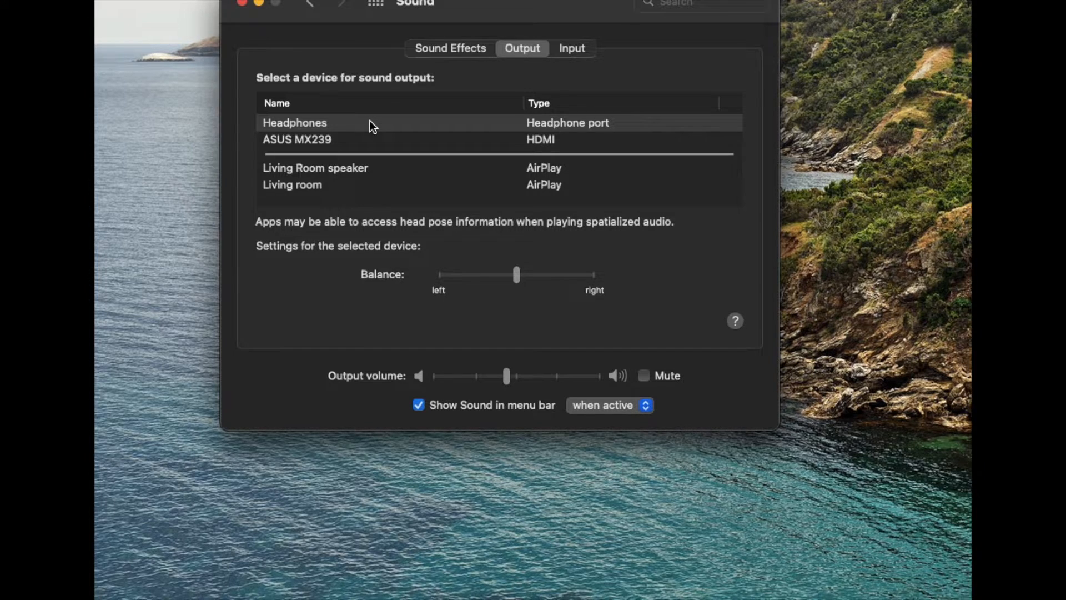
- Select Internal Speakers (Built-in) as the sound output device
click(306, 122)
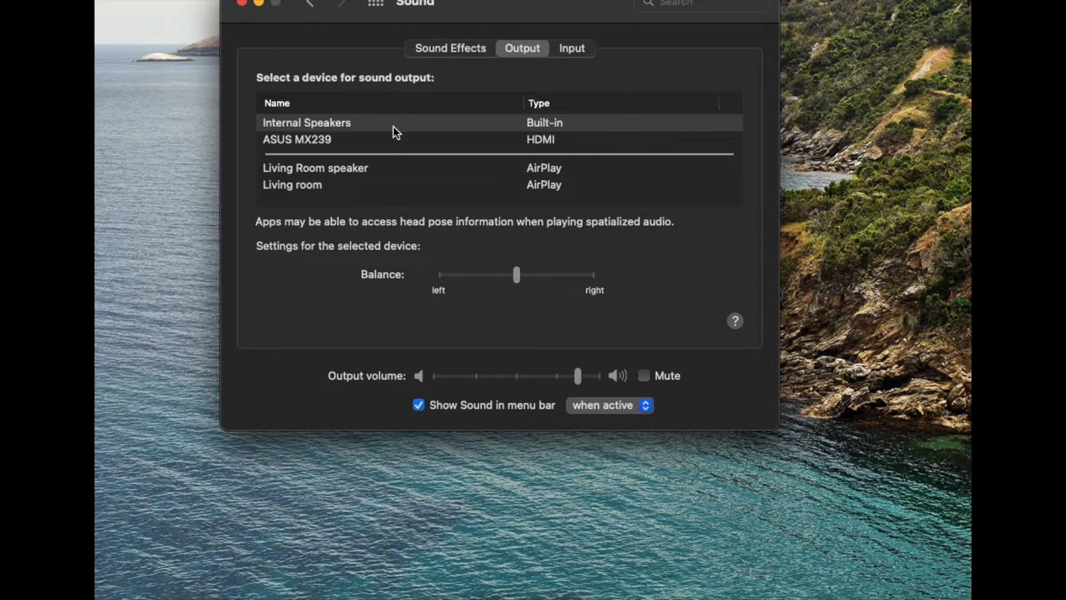
mouse_move(379, 140)
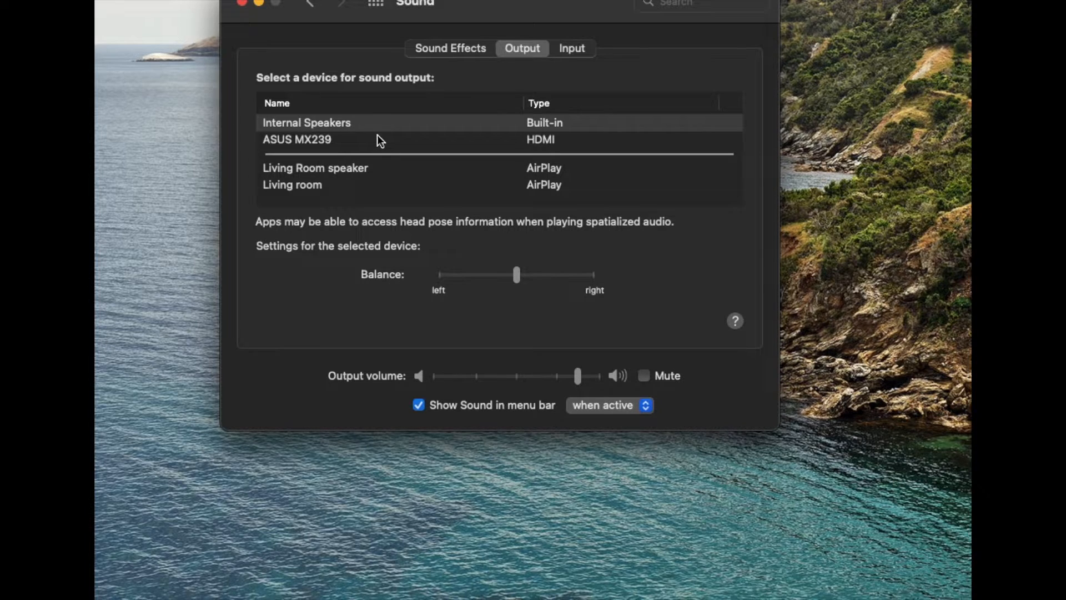
mouse_move(397, 126)
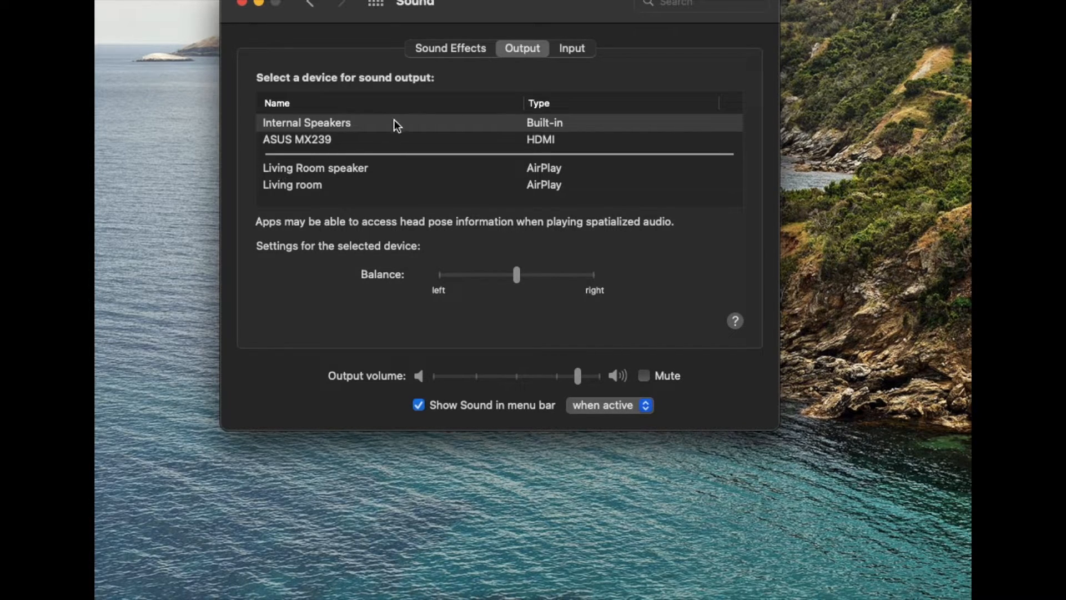
mouse_move(326, 131)
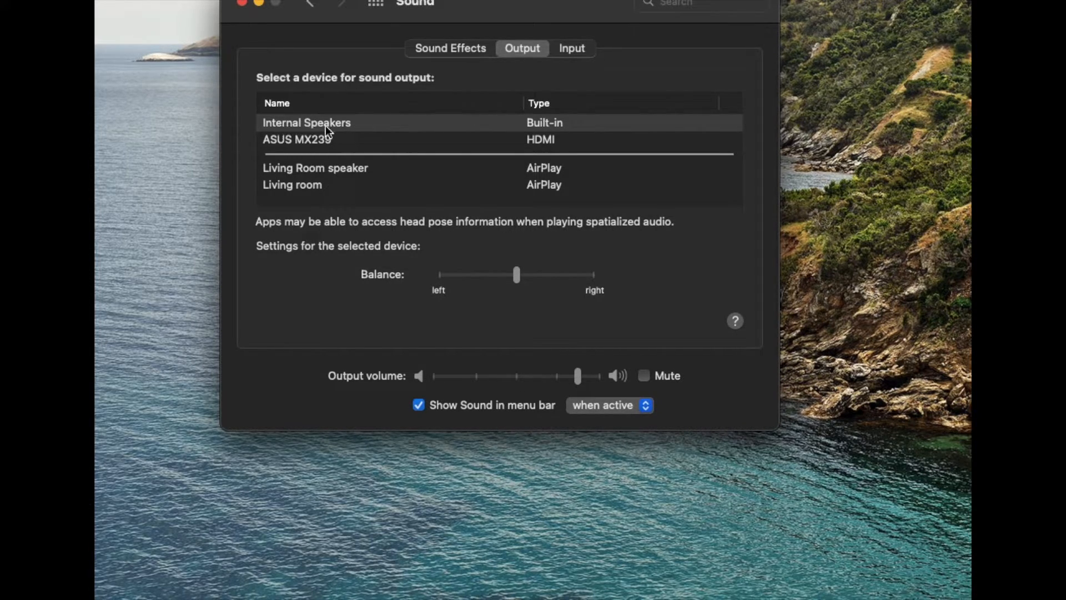
mouse_move(403, 131)
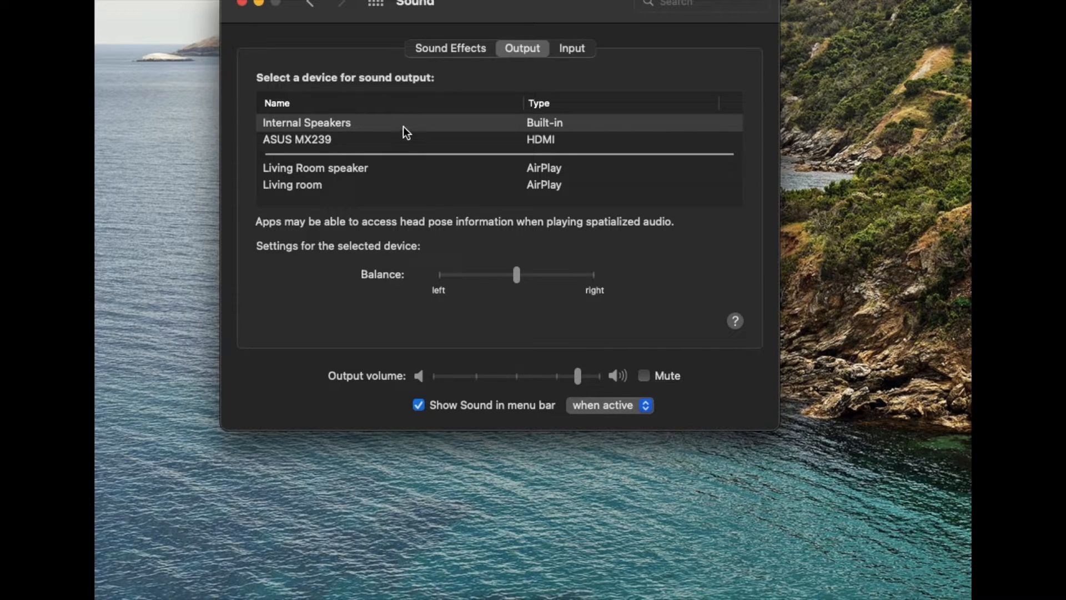
mouse_move(412, 130)
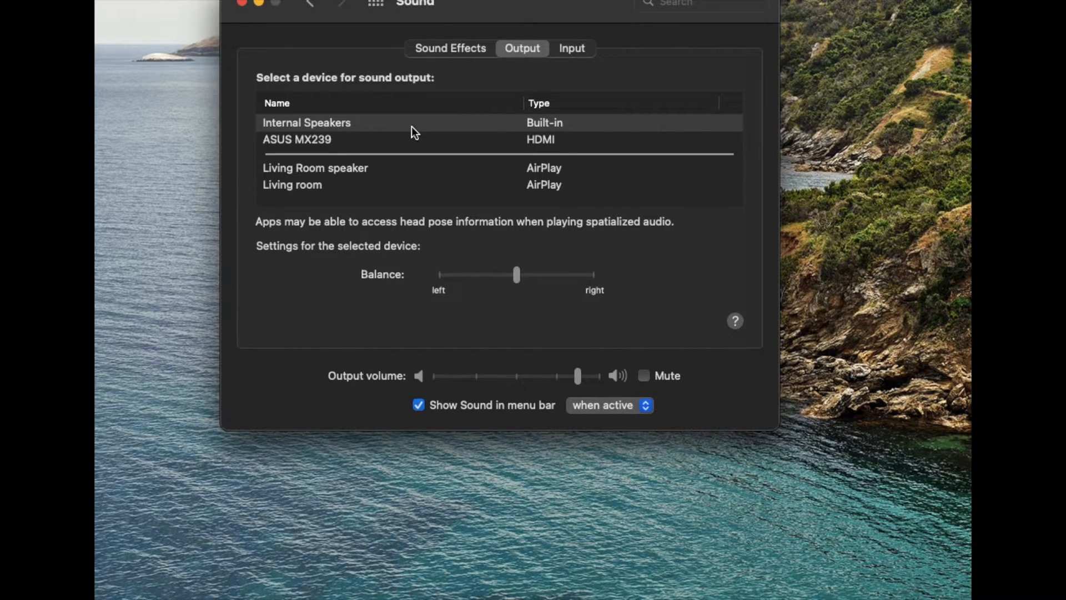
mouse_move(403, 141)
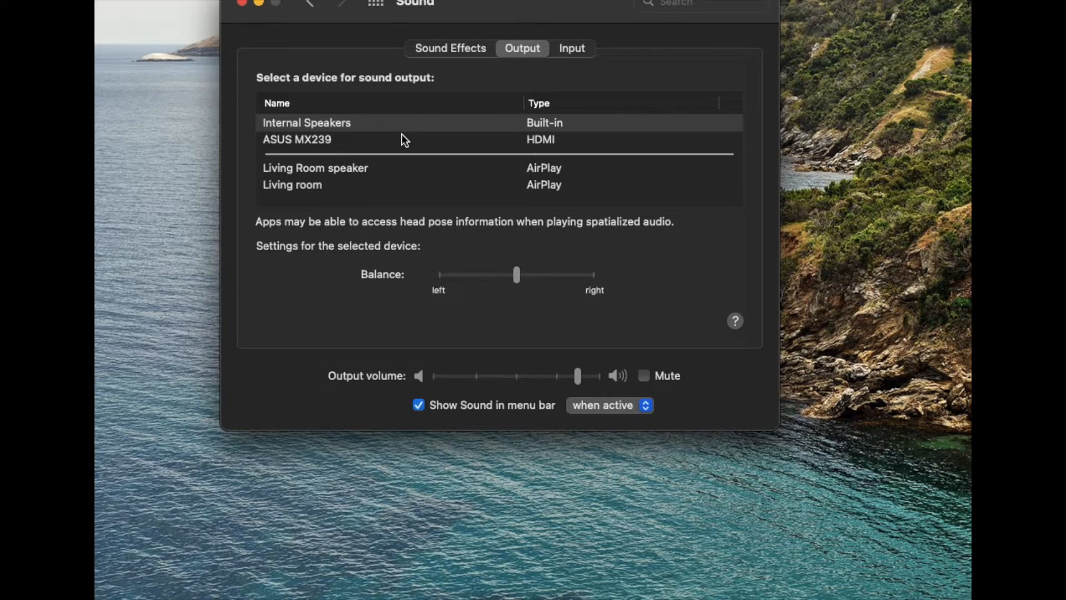
mouse_move(518, 169)
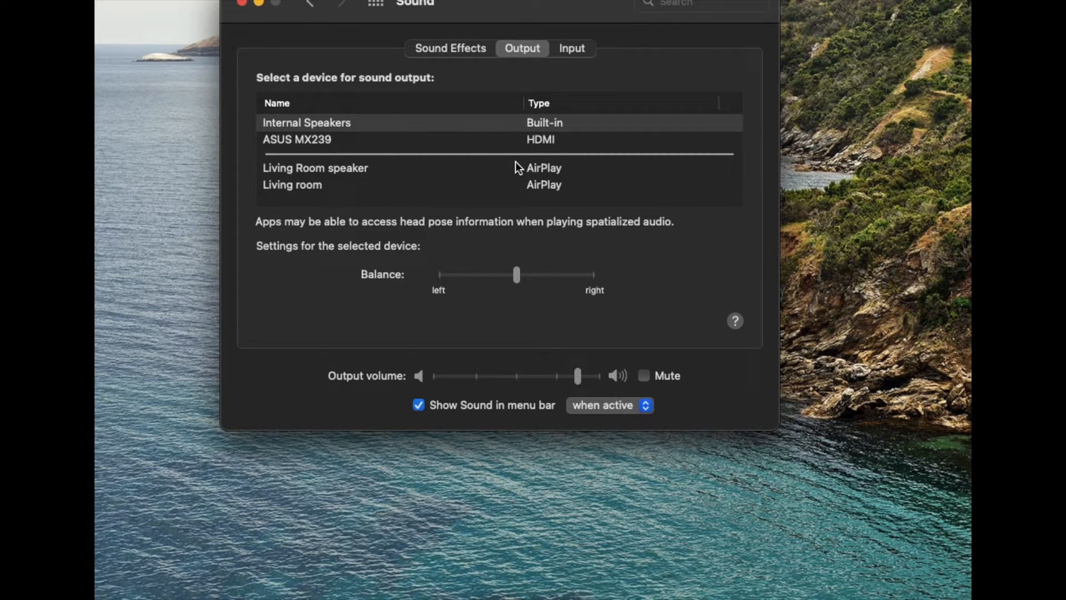
mouse_move(312, 143)
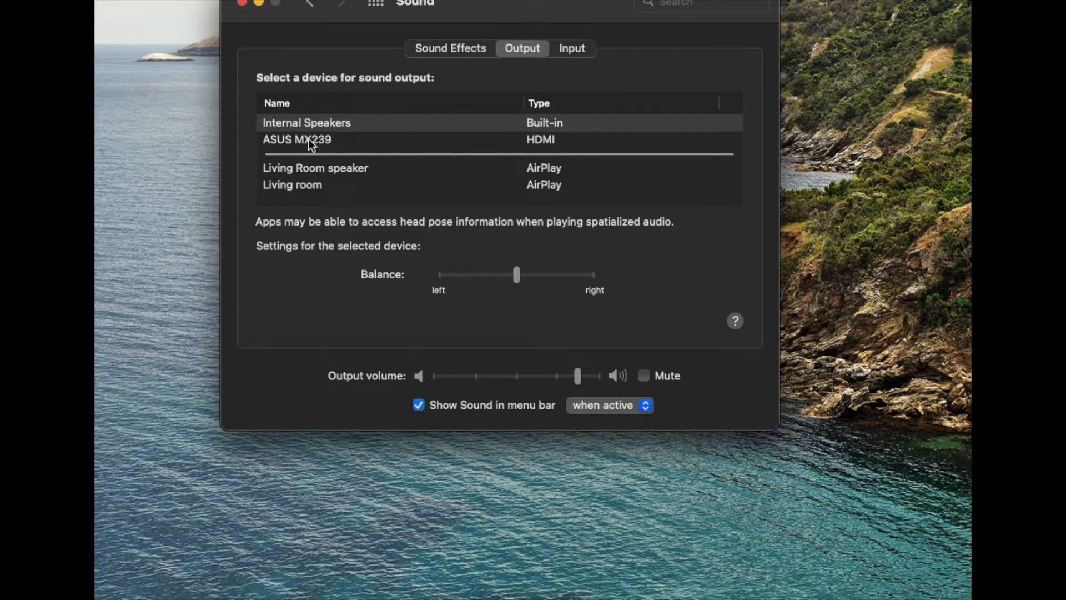
mouse_move(455, 182)
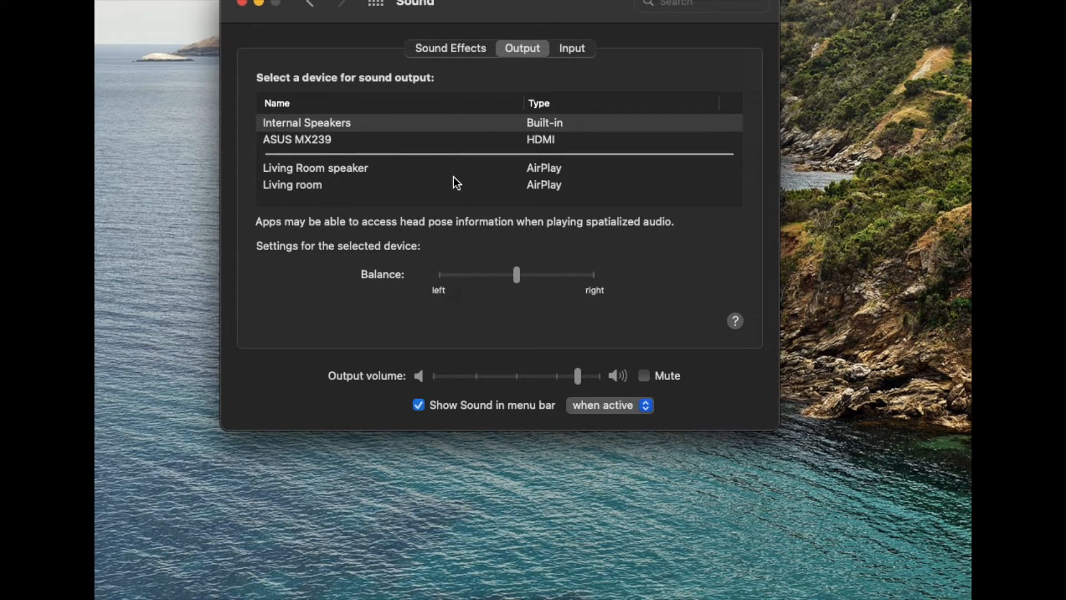
mouse_move(481, 146)
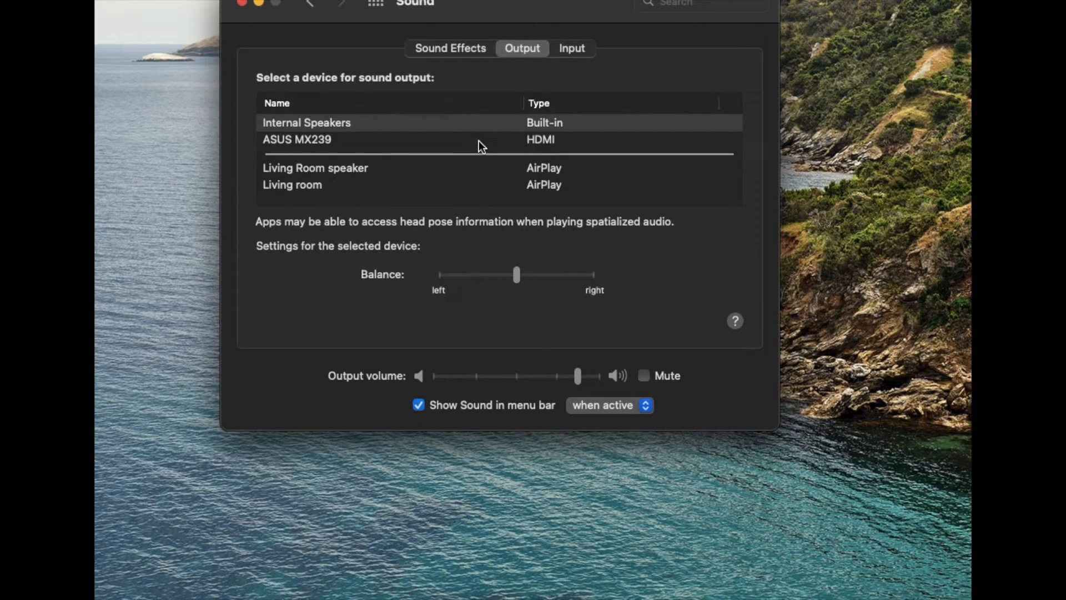